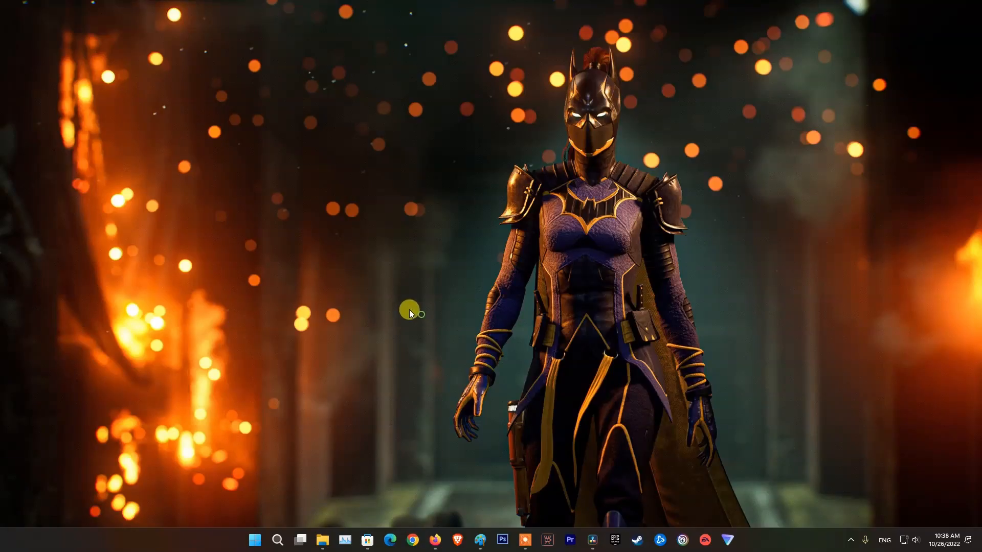
Step: Install both available Windows updates, the .NET cumulative preview and stack package, from Settings
{"action": "left_click", "coordinate": [255, 540]}
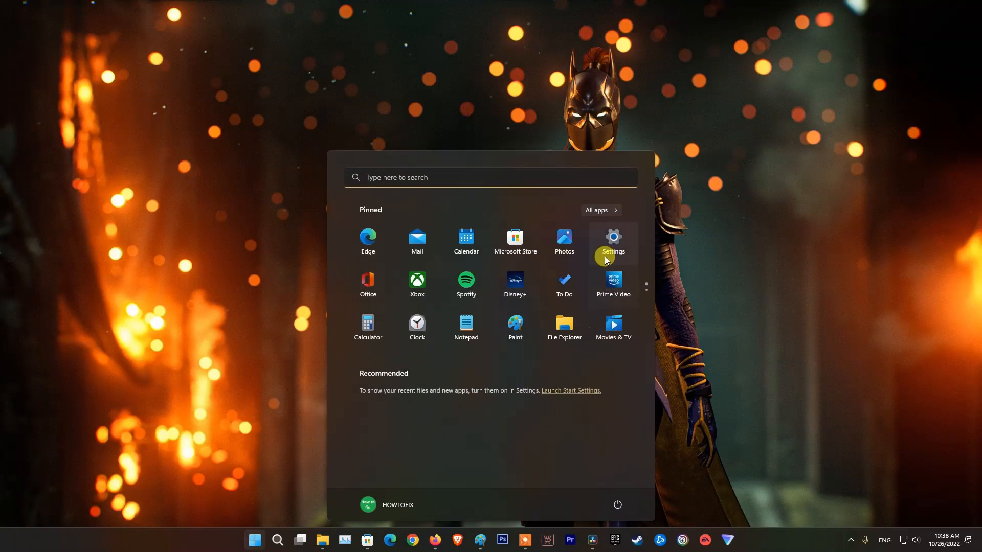
{"action": "left_click", "coordinate": [612, 243]}
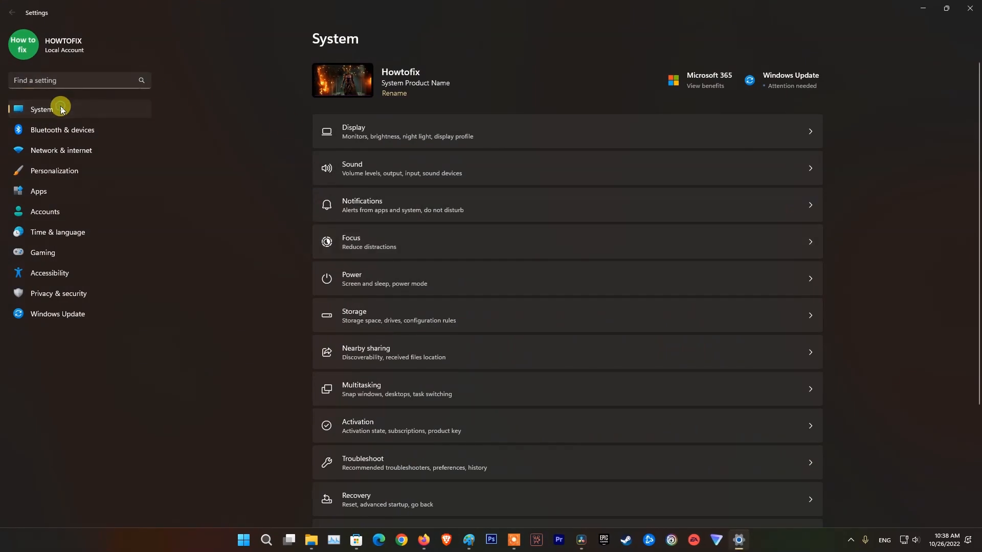
{"action": "left_click", "coordinate": [790, 80]}
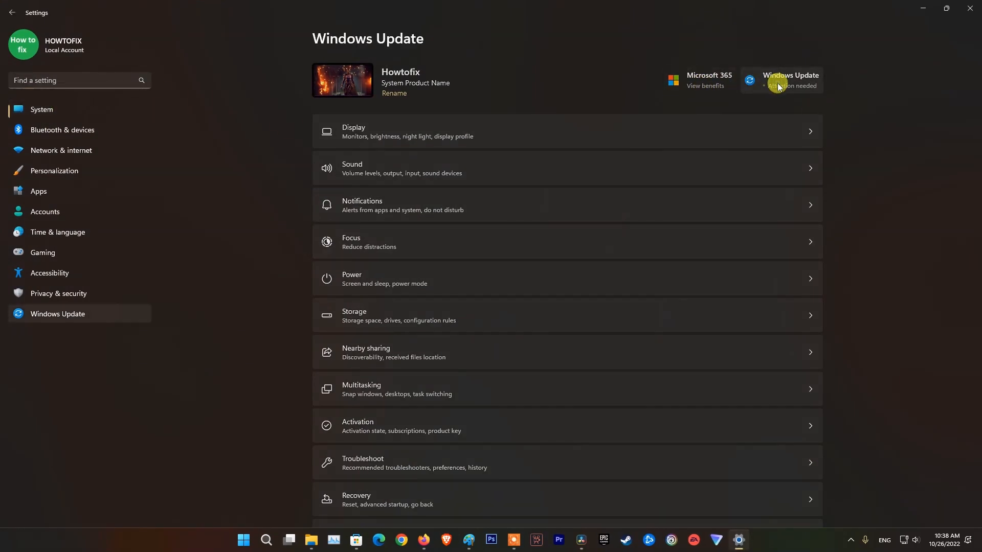
{"action": "left_click", "coordinate": [791, 80]}
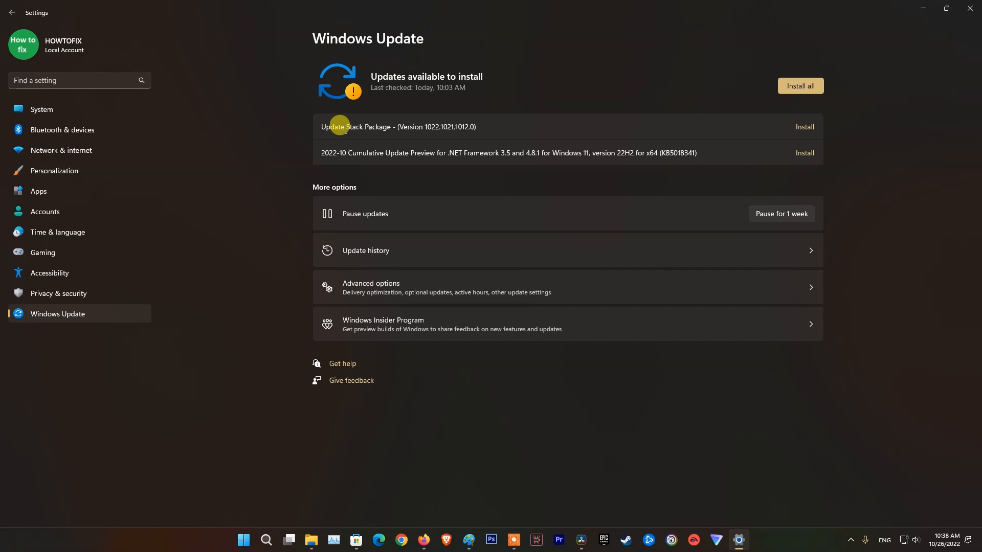
{"action": "left_click", "coordinate": [800, 86]}
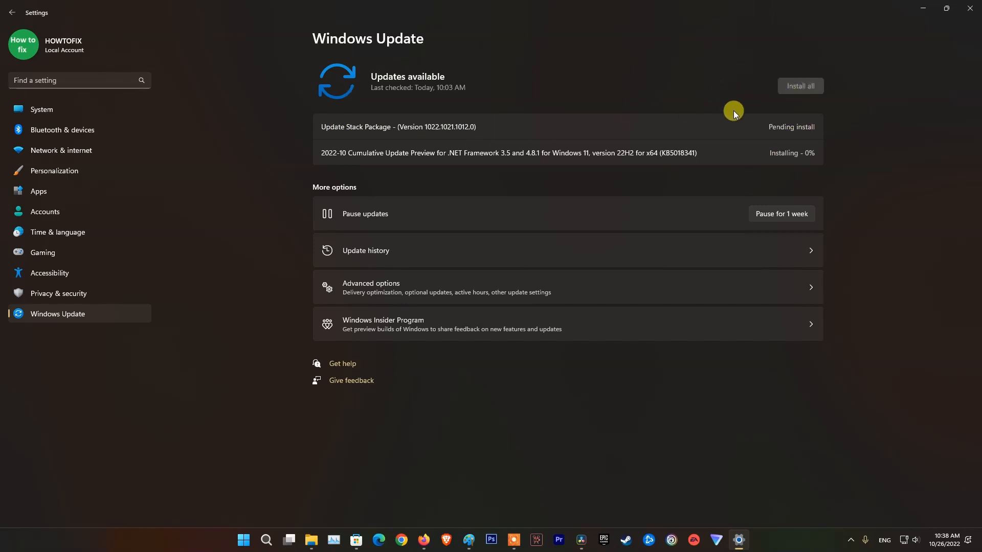
{"action": "mouse_move", "coordinate": [638, 137]}
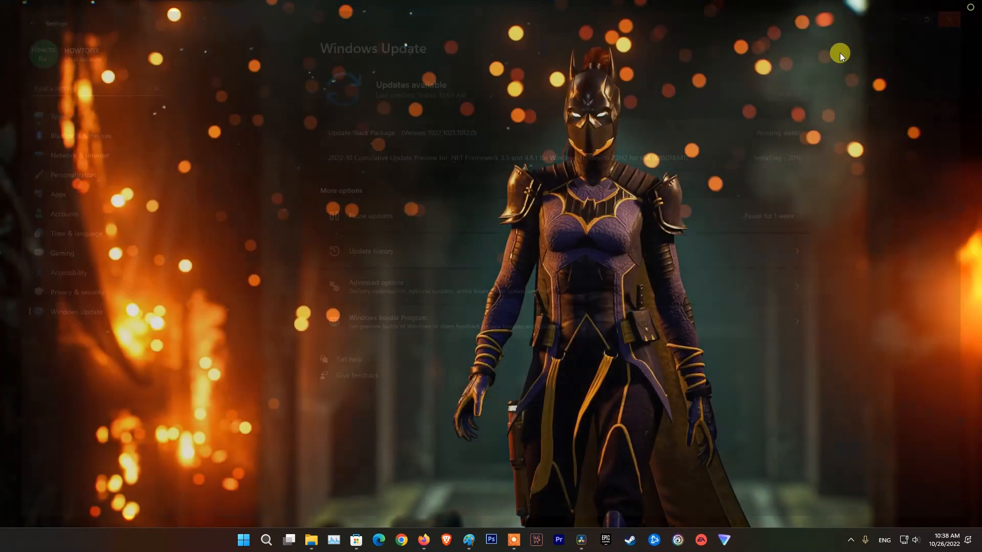
Step: Minimize Settings and run Get updates in the Microsoft Store Library, downloading the Photos update
{"action": "left_click", "coordinate": [949, 19]}
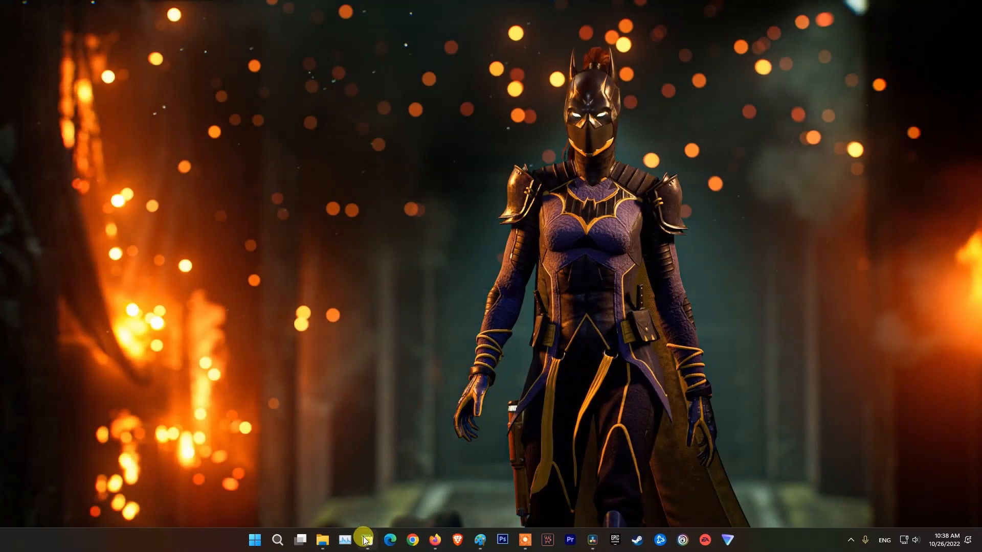
{"action": "left_click", "coordinate": [364, 540]}
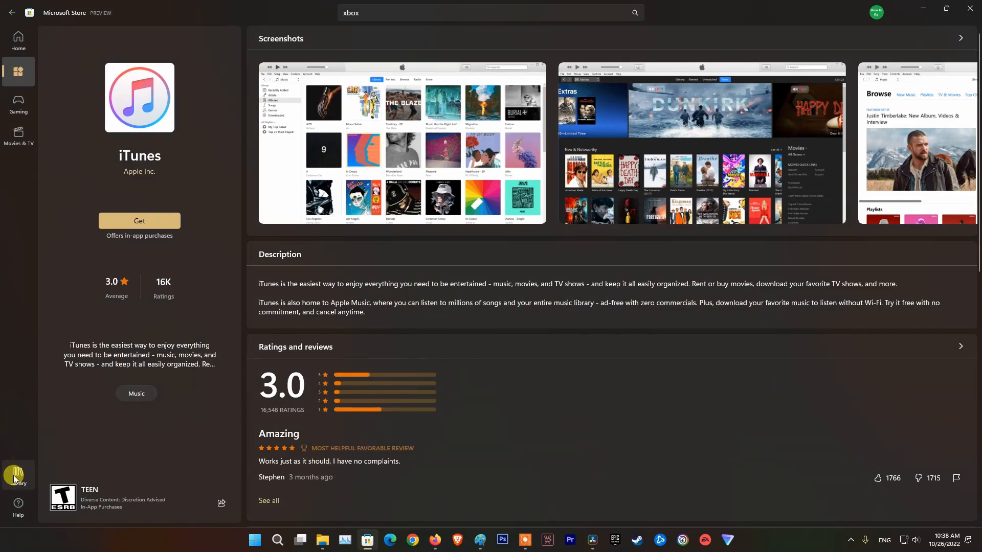
{"action": "left_click", "coordinate": [18, 474]}
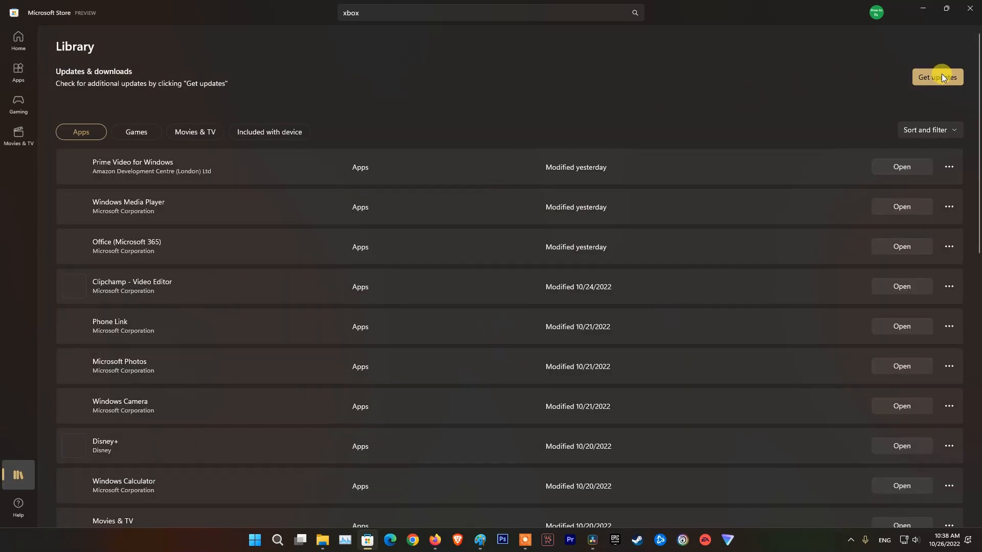
{"action": "left_click", "coordinate": [938, 77]}
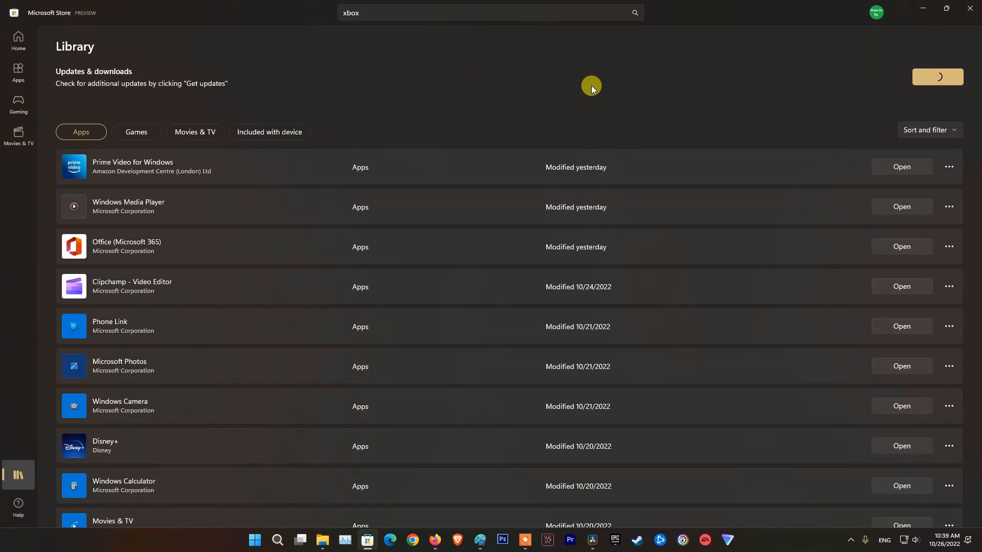
{"action": "mouse_move", "coordinate": [598, 118]}
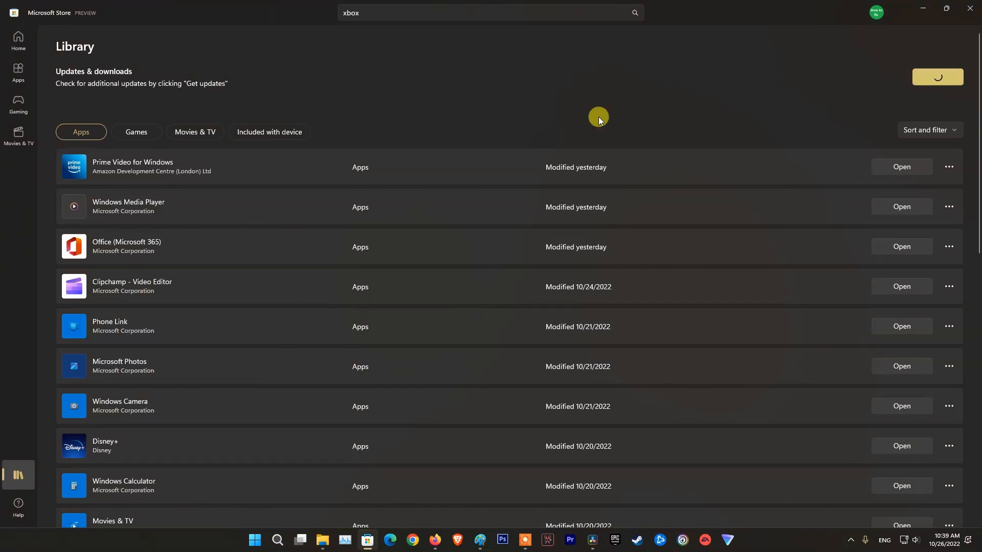
{"action": "scroll", "scroll_direction": "down", "scroll_amount": 3}
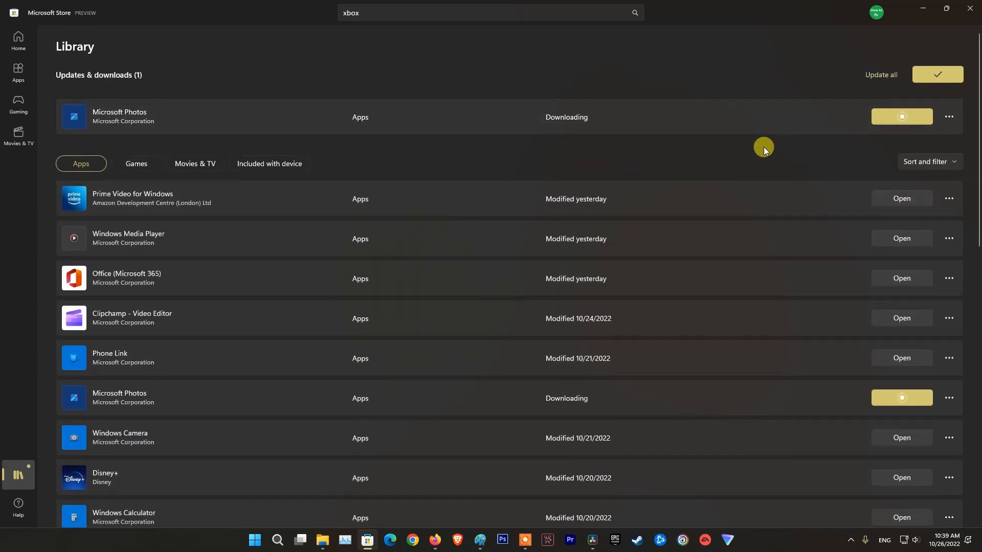
{"action": "left_click", "coordinate": [136, 163]}
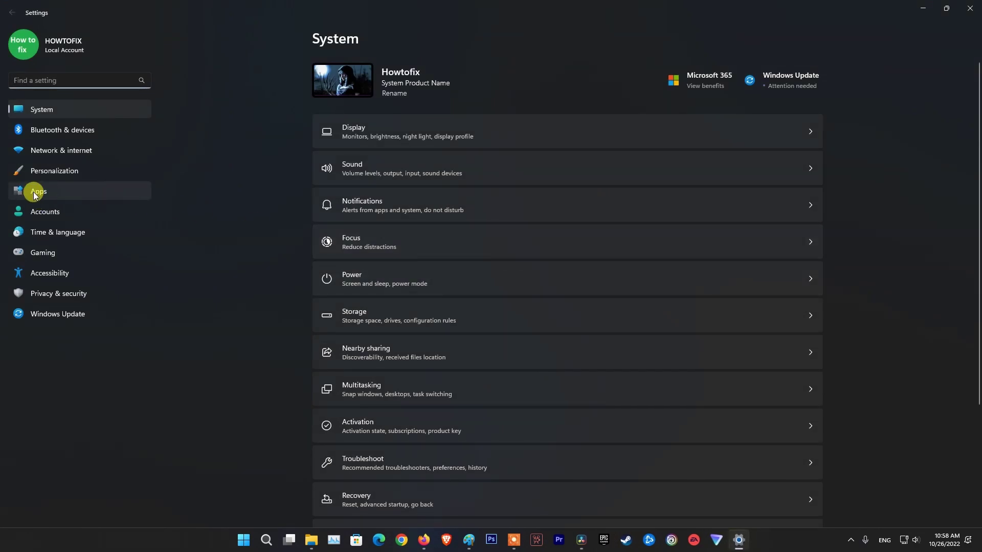
Step: Open Minecraft Launcher's advanced options from the Installed apps list
{"action": "left_click", "coordinate": [35, 191]}
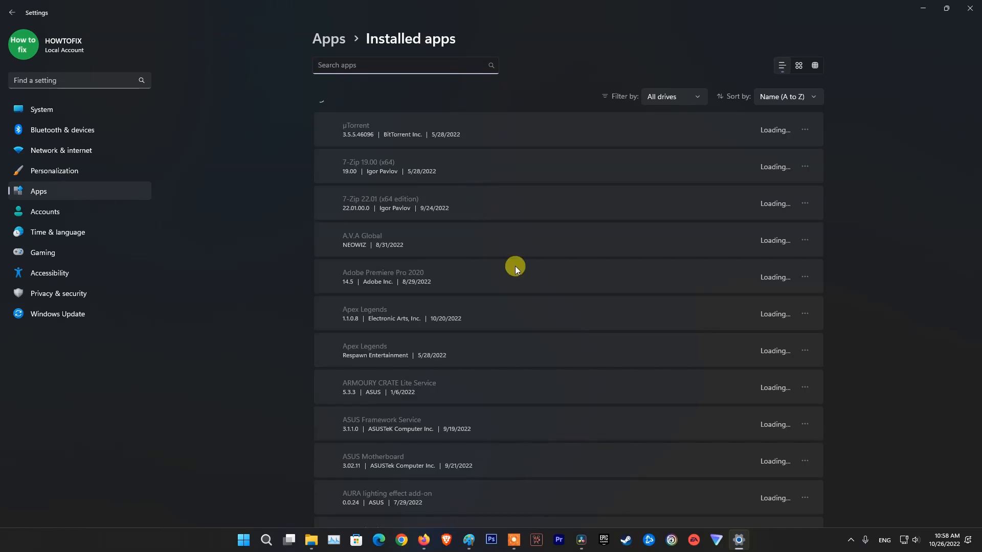
{"action": "scroll", "scroll_direction": "down", "scroll_amount": 3}
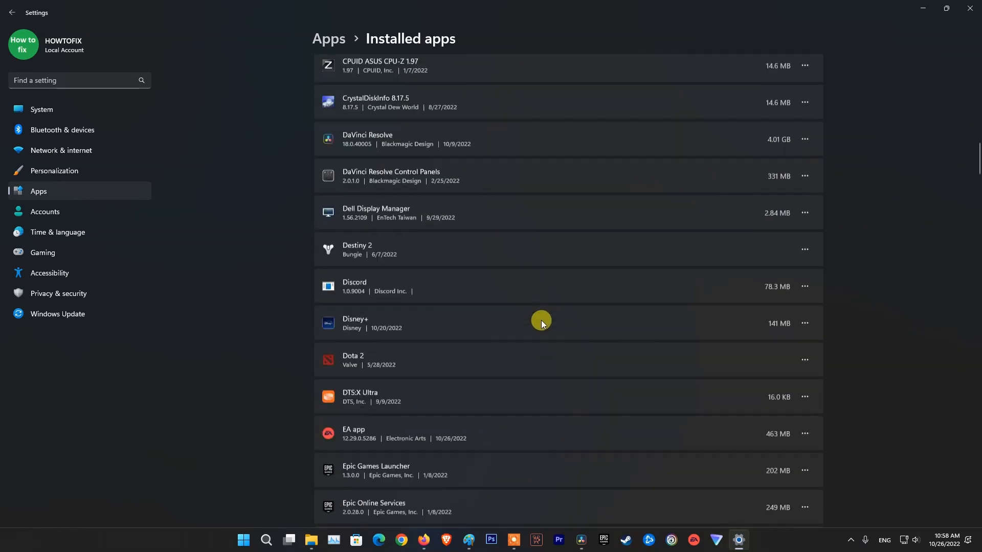
{"action": "scroll", "scroll_direction": "down", "scroll_amount": 3}
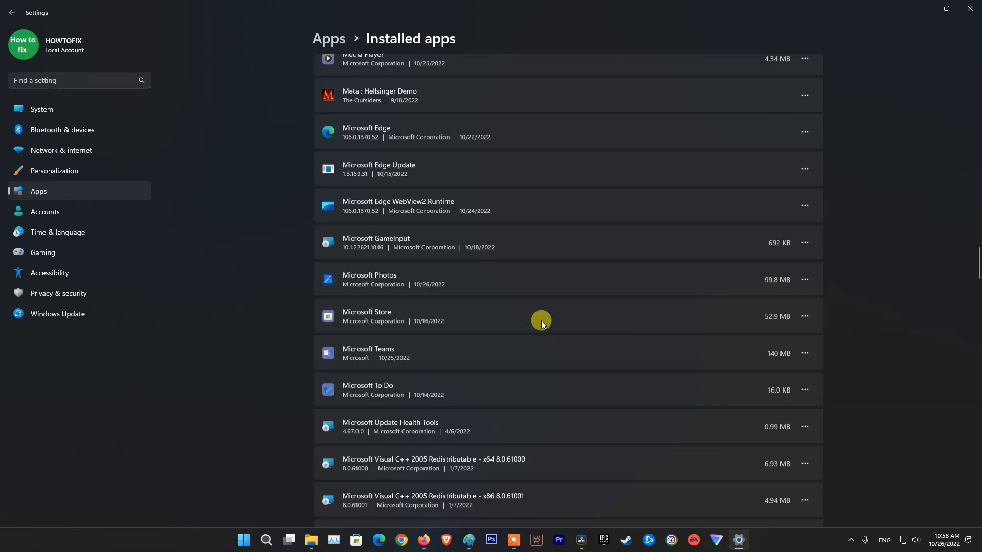
{"action": "scroll", "scroll_direction": "down", "scroll_amount": 3}
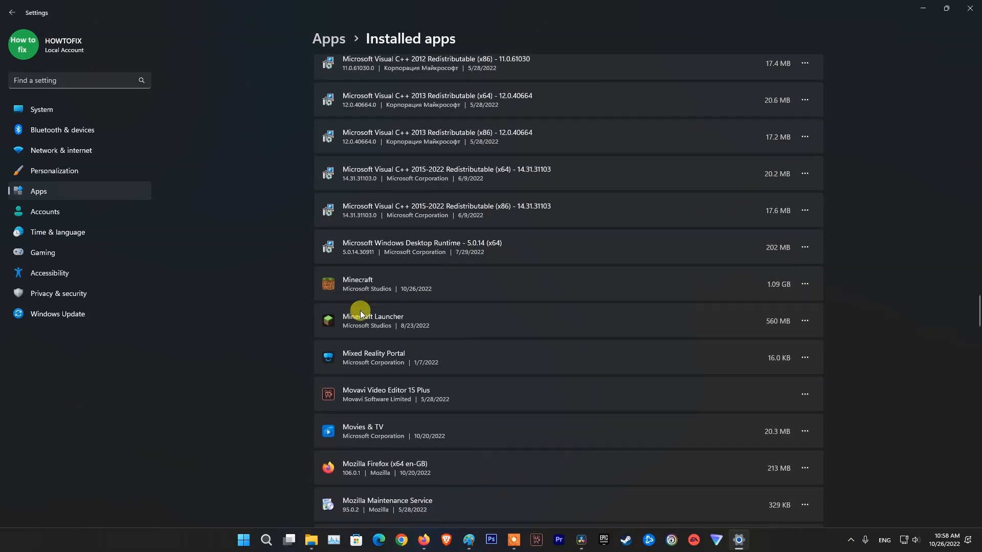
{"action": "mouse_move", "coordinate": [813, 324]}
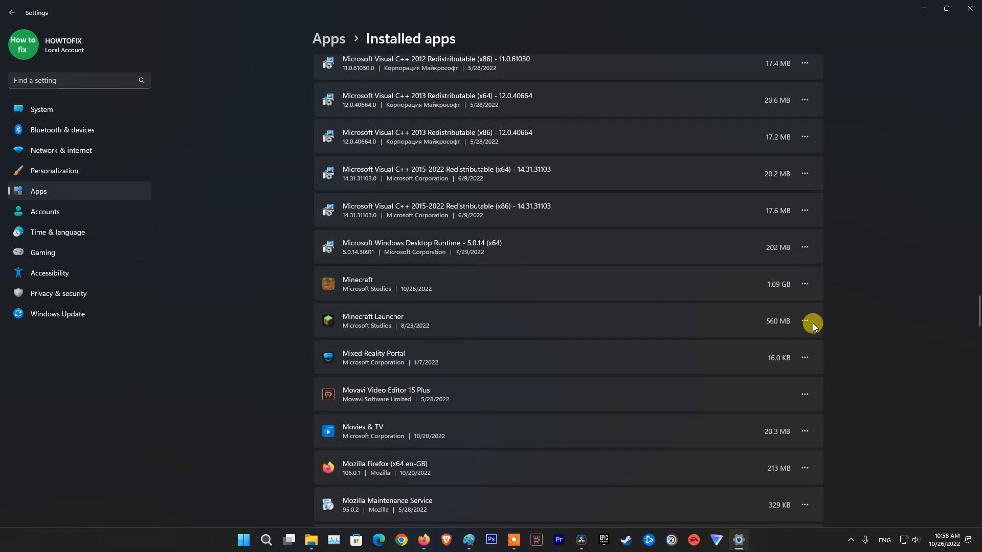
{"action": "left_click", "coordinate": [805, 321]}
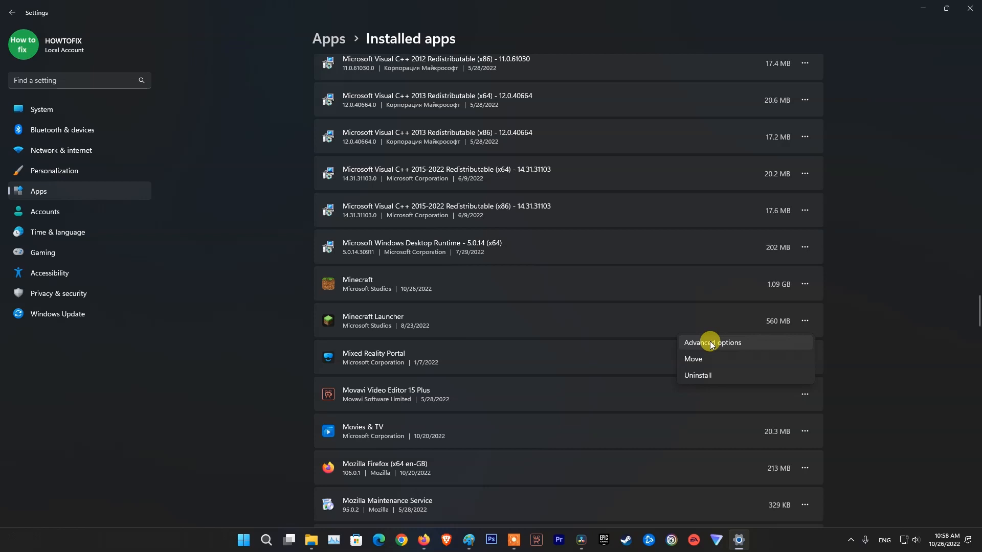
{"action": "left_click", "coordinate": [712, 342]}
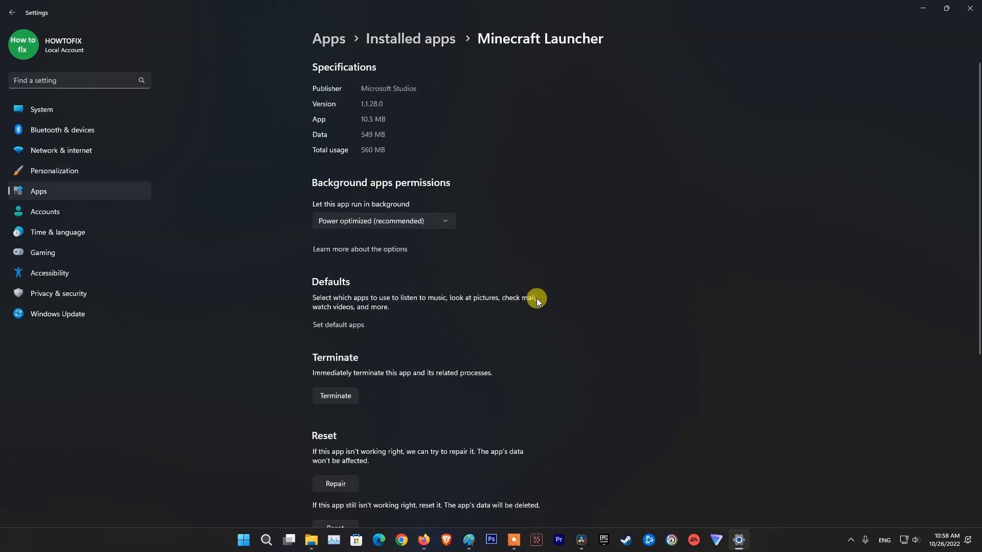
Step: Repair Minecraft Launcher, then reset it and confirm deleting its app data
{"action": "scroll", "scroll_direction": "down", "scroll_amount": 3}
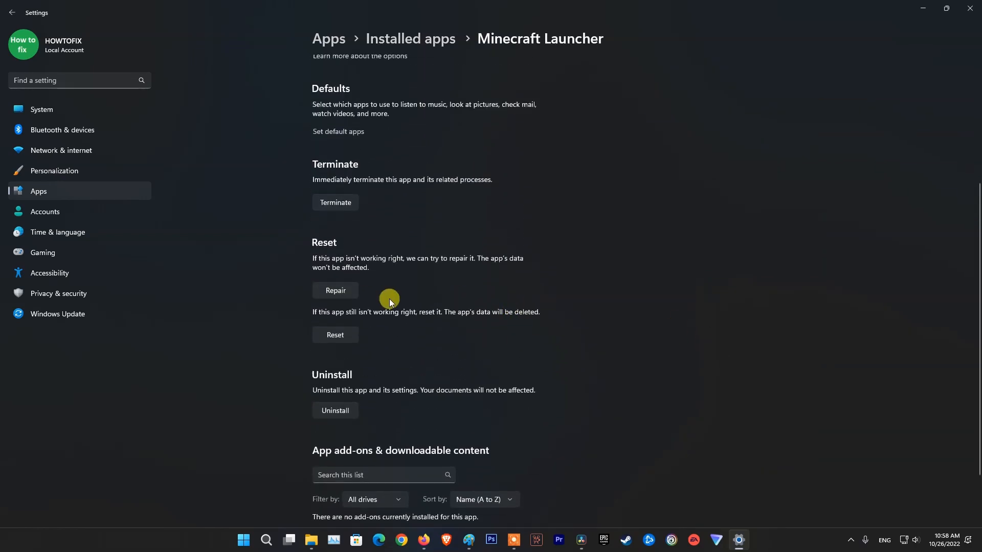
{"action": "left_click", "coordinate": [336, 291]}
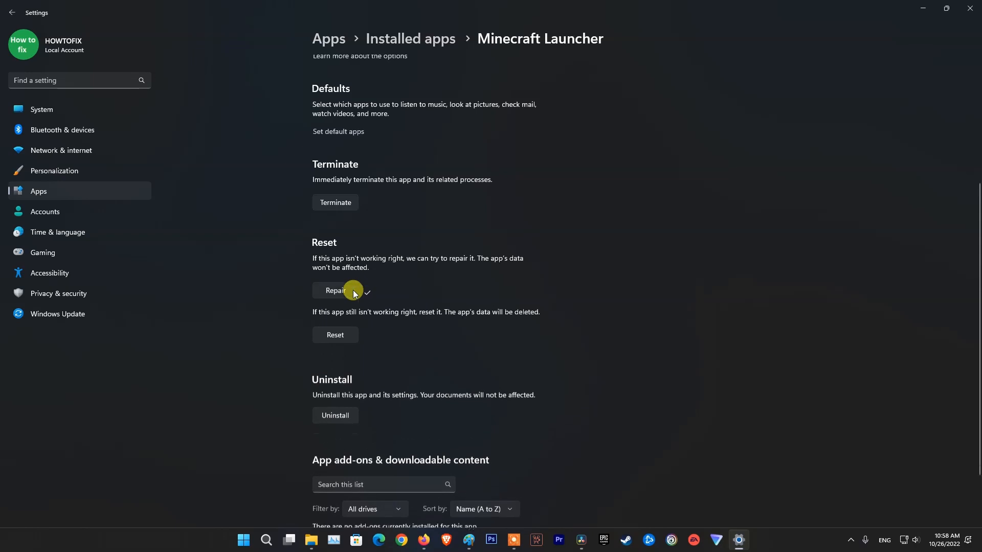
{"action": "left_click", "coordinate": [335, 335]}
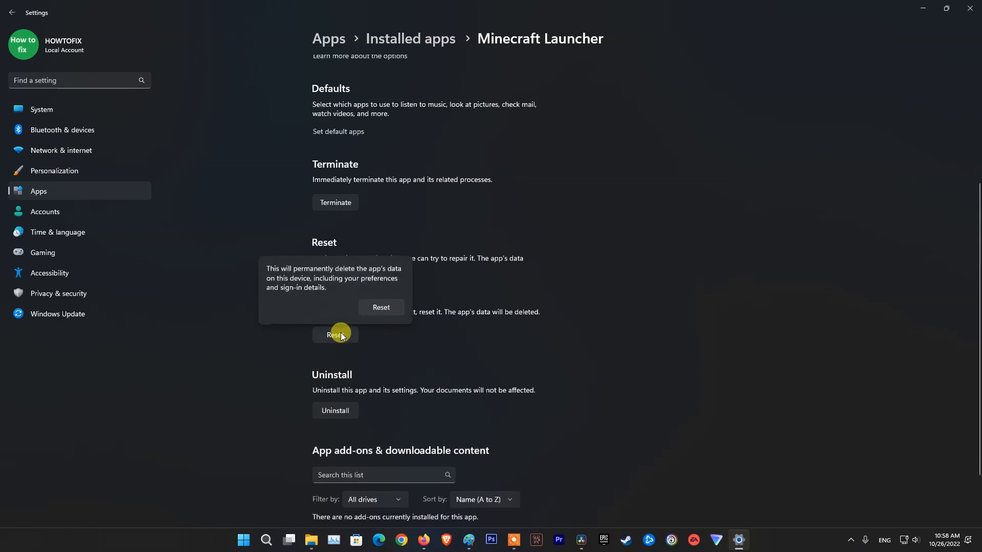
{"action": "mouse_move", "coordinate": [316, 278]}
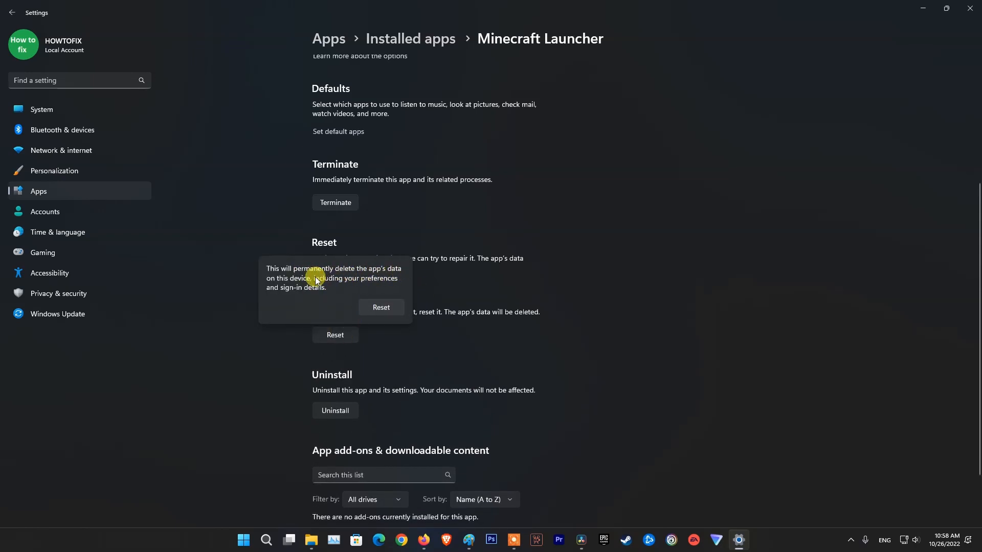
{"action": "left_click", "coordinate": [381, 307]}
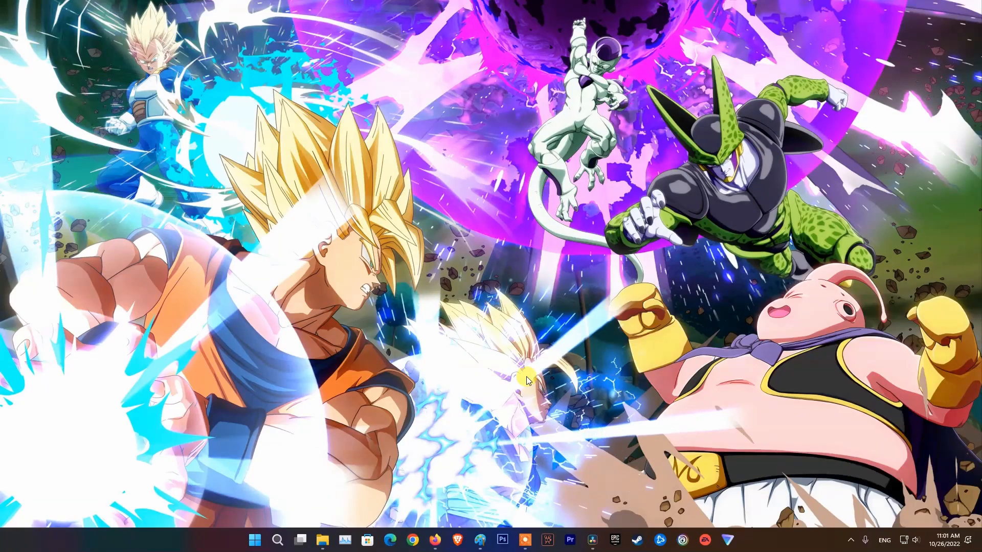
Step: Run wsreset from Start search to clear the Microsoft Store cache
{"action": "left_click", "coordinate": [254, 540]}
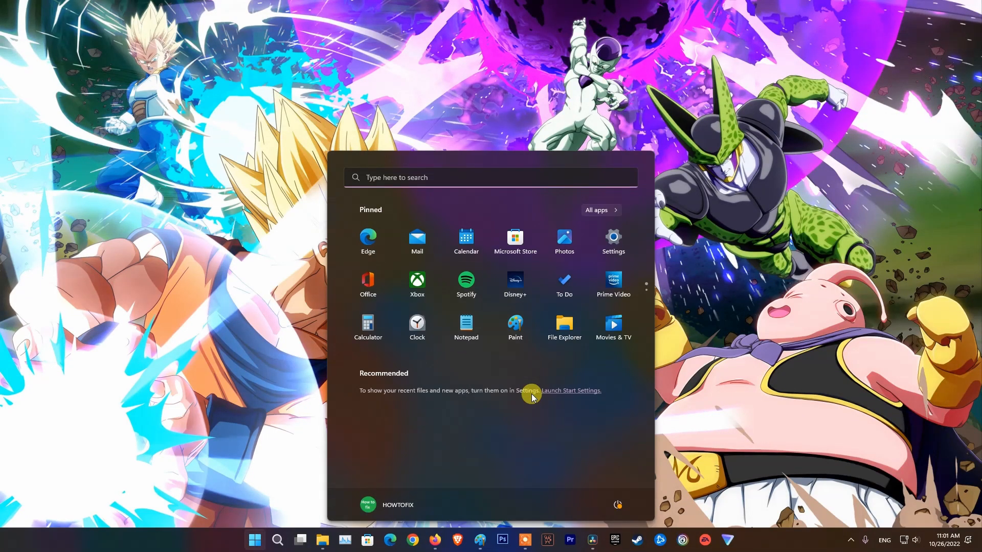
{"action": "type", "text": "wsreset"}
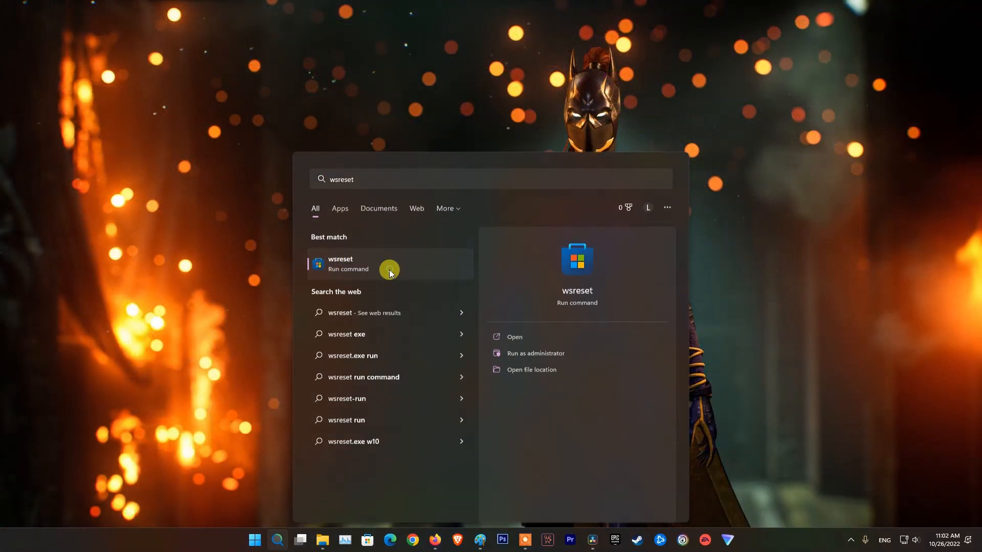
{"action": "left_click", "coordinate": [390, 272]}
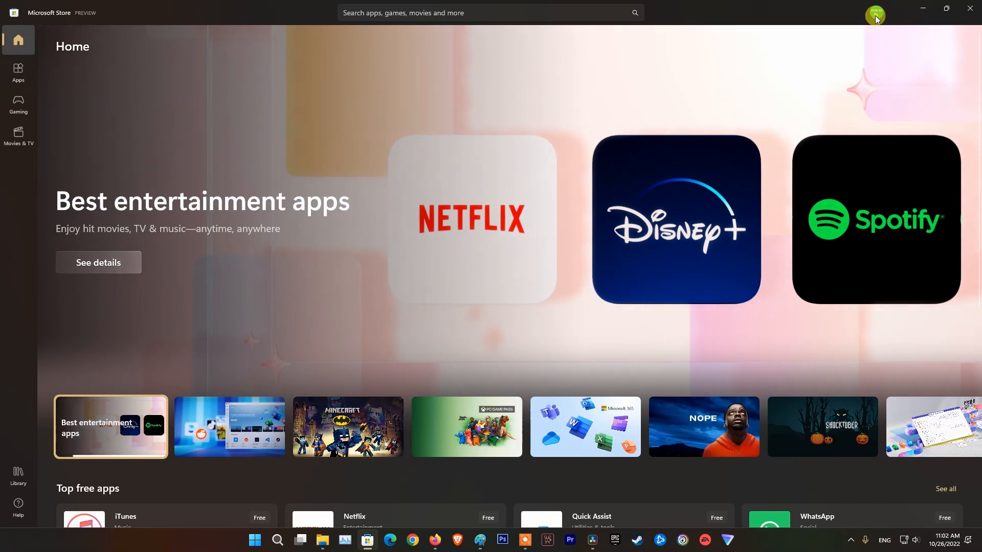
{"action": "mouse_move", "coordinate": [727, 187]}
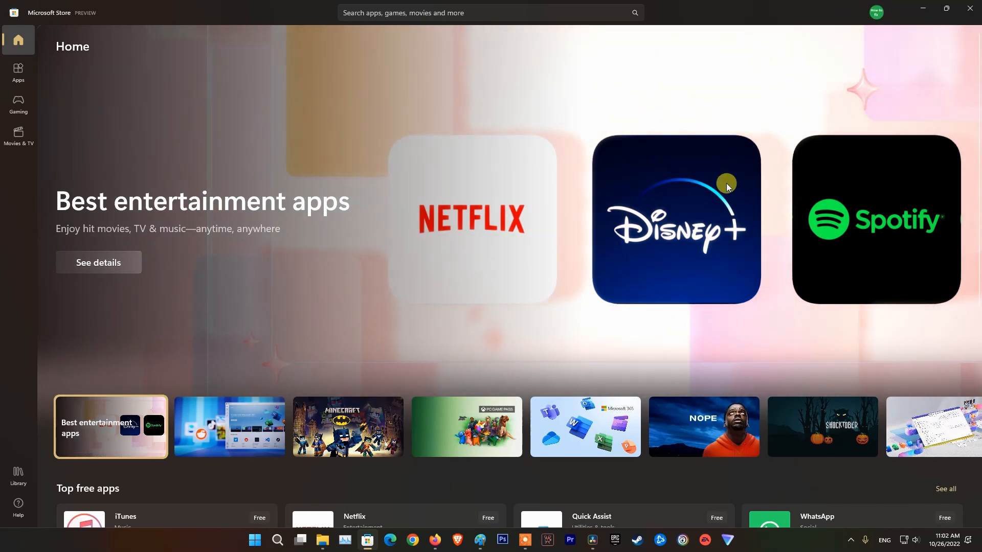
{"action": "left_click", "coordinate": [738, 540]}
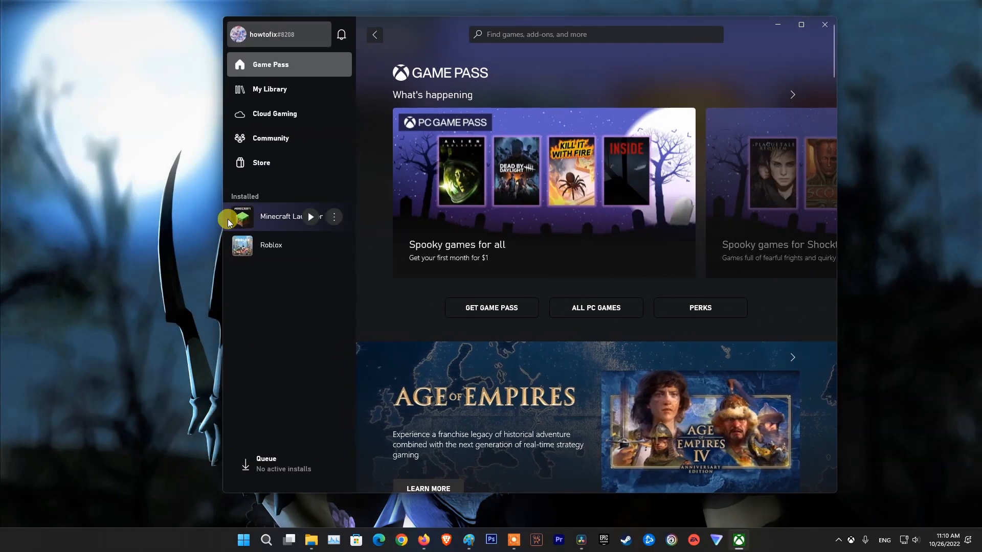
{"action": "mouse_move", "coordinate": [303, 218]}
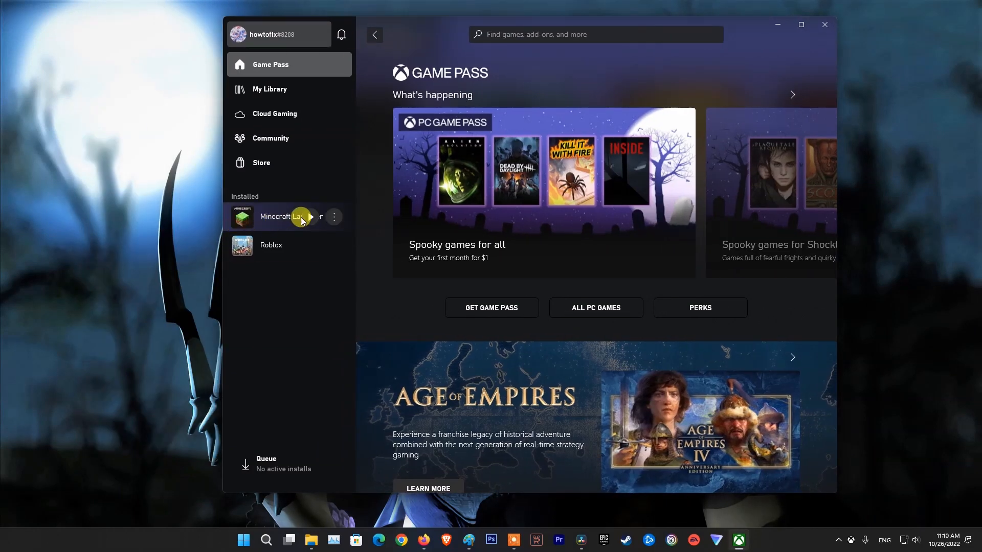
{"action": "mouse_move", "coordinate": [941, 212]}
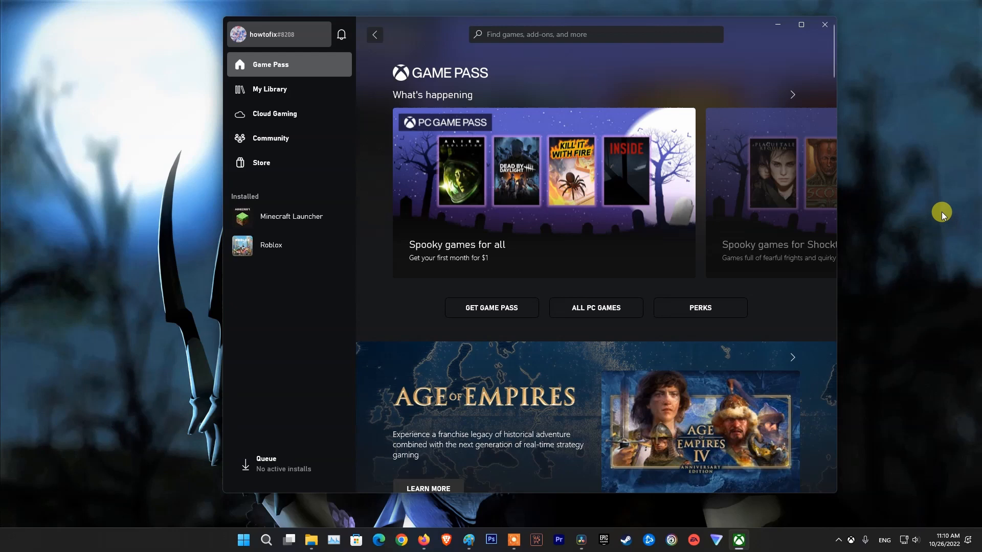
Step: Close the Xbox app and reopen Microsoft Store from the taskbar
{"action": "left_click", "coordinate": [824, 24]}
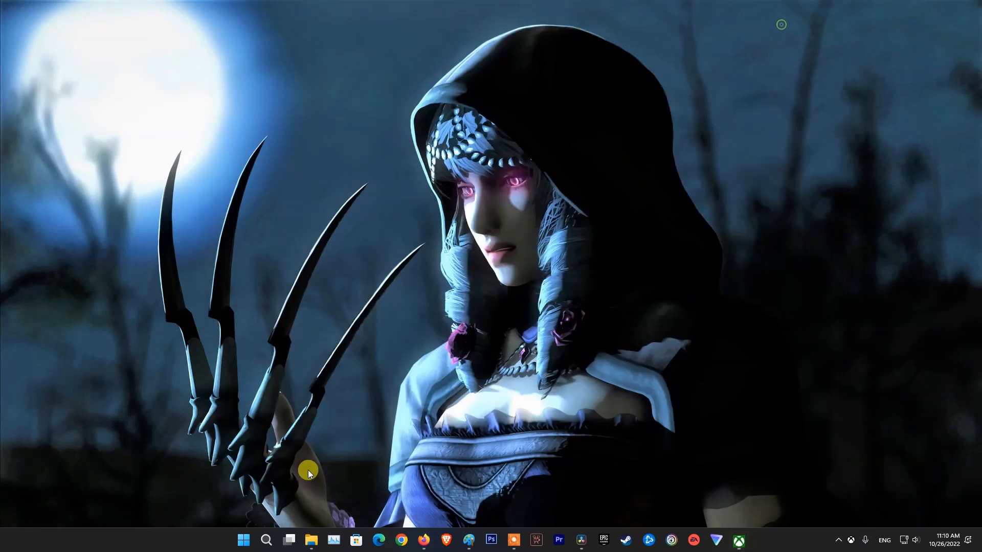
{"action": "left_click", "coordinate": [356, 540]}
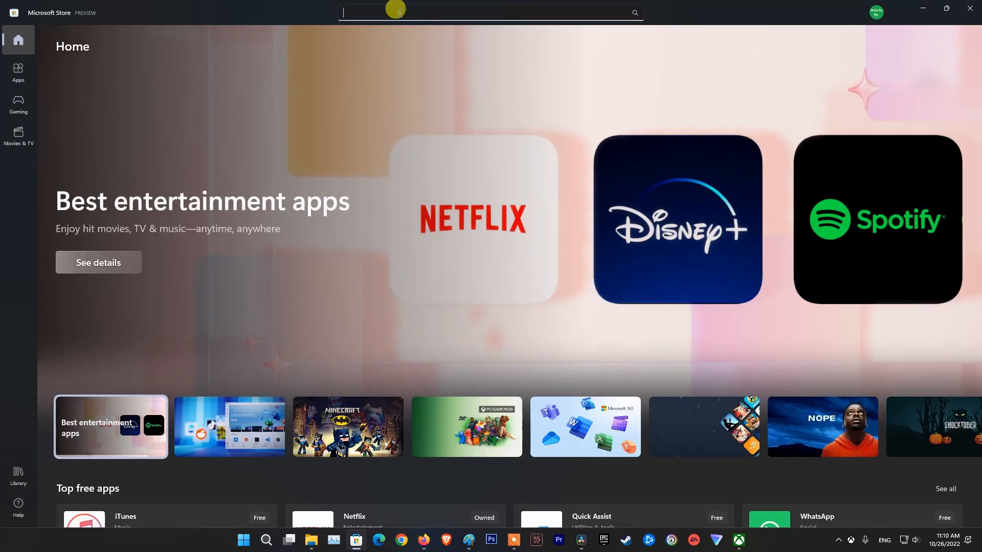
Step: Search the Store for 'xbox' and open the Xbox app's product page
{"action": "type", "text": "xbox"}
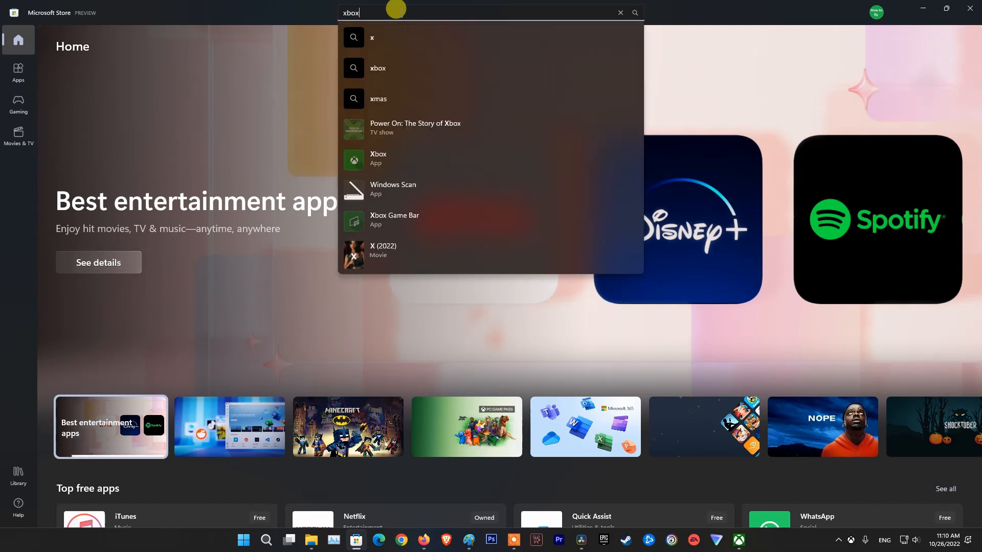
{"action": "left_click", "coordinate": [378, 159]}
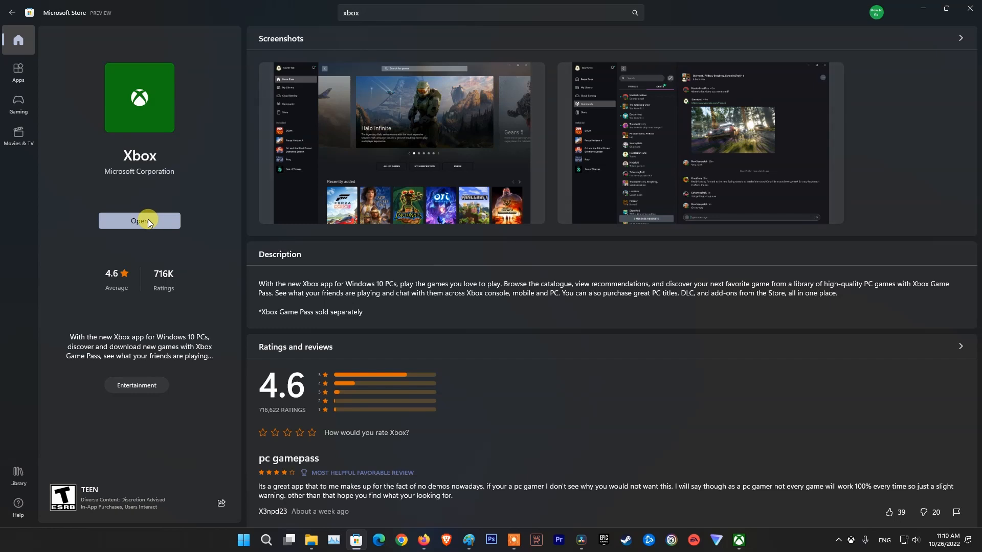
{"action": "mouse_move", "coordinate": [886, 5]}
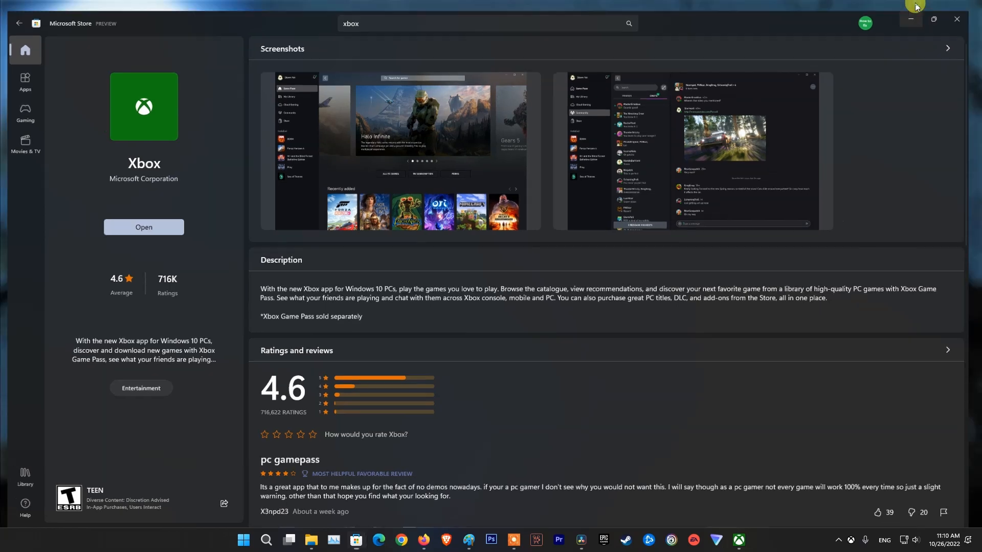
Step: Minimize the Store and choose Sign in from the Xbox app's account menu
{"action": "left_click", "coordinate": [144, 227]}
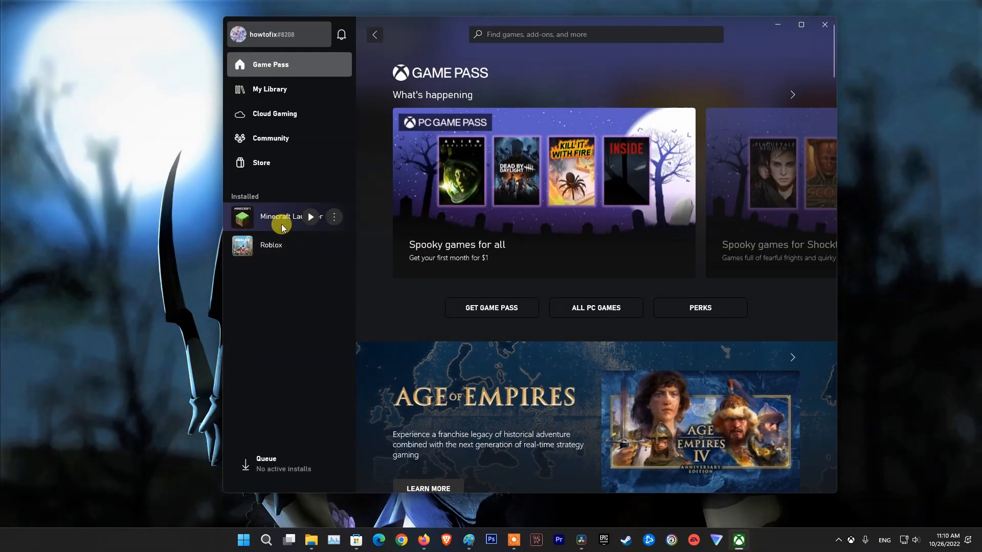
{"action": "mouse_move", "coordinate": [309, 217]}
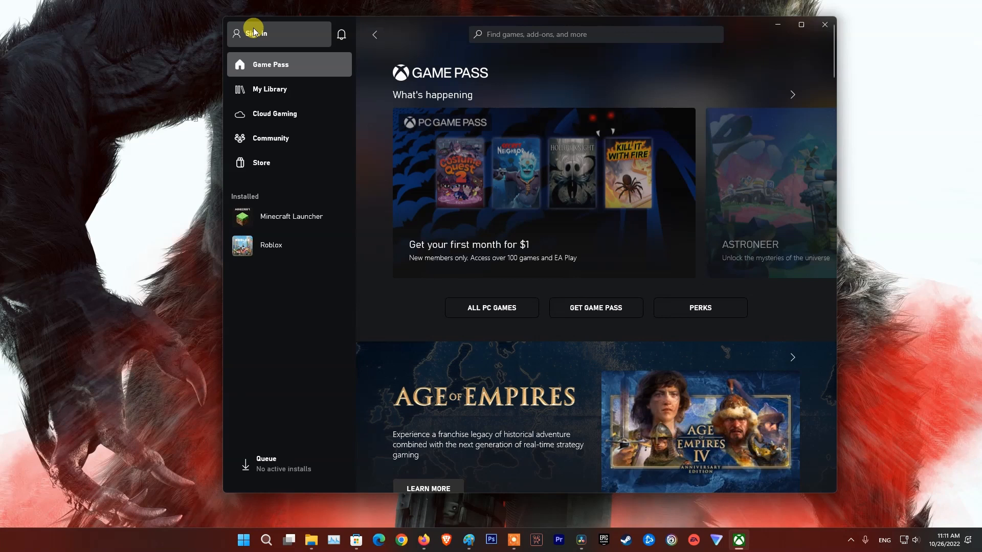
{"action": "left_click", "coordinate": [256, 33]}
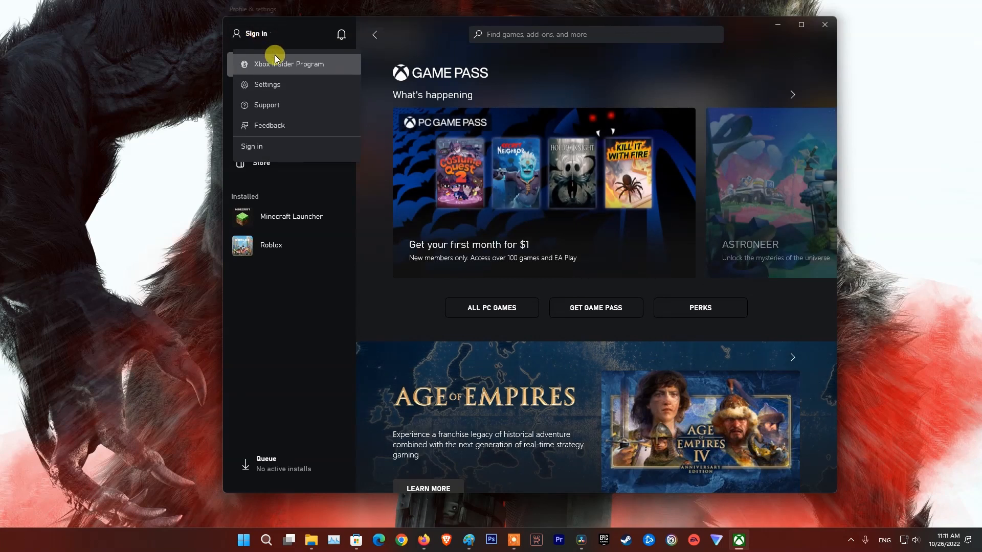
{"action": "mouse_move", "coordinate": [258, 33]}
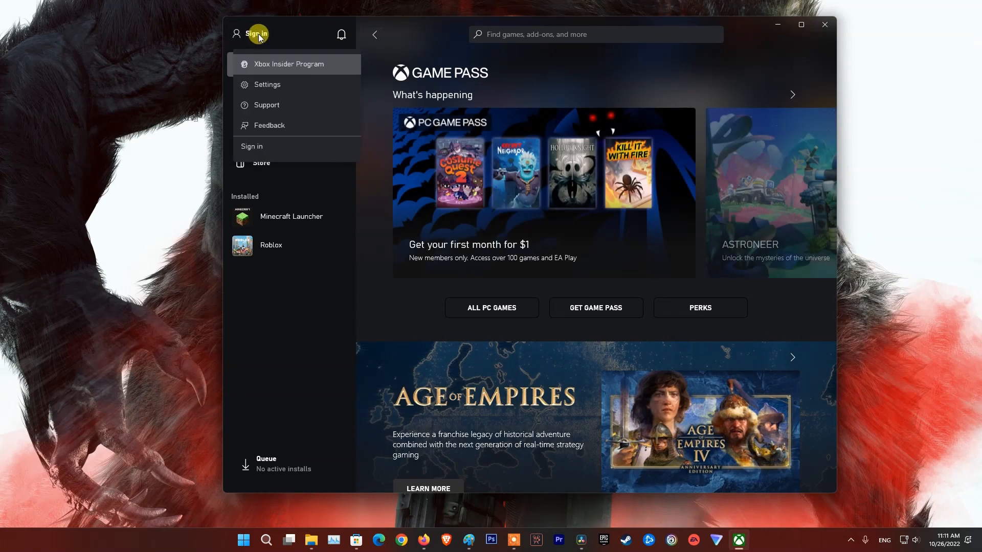
{"action": "left_click", "coordinate": [252, 147]}
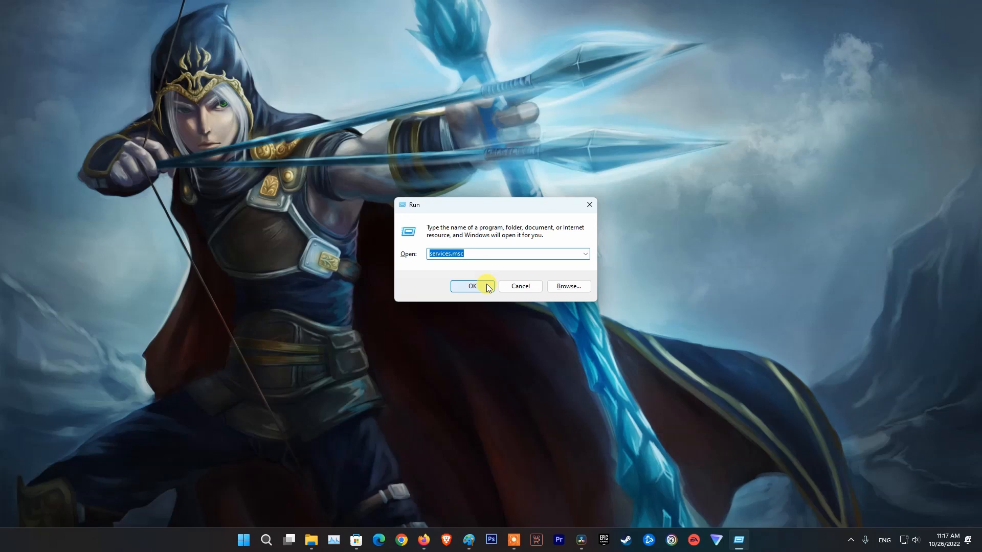
Step: Launch services.msc and open the Xbox Accessory Management Service properties
{"action": "left_click", "coordinate": [472, 286]}
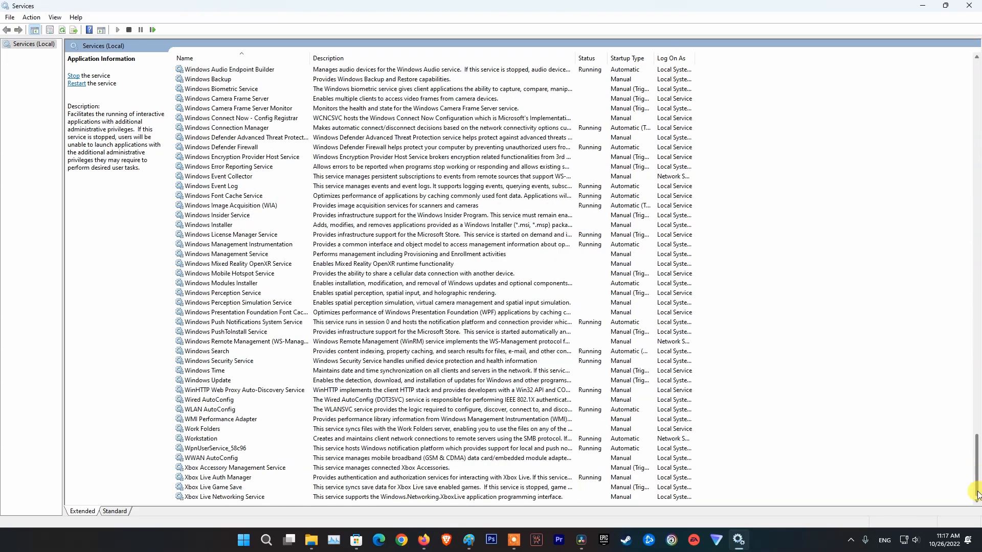
{"action": "left_click", "coordinate": [235, 468]}
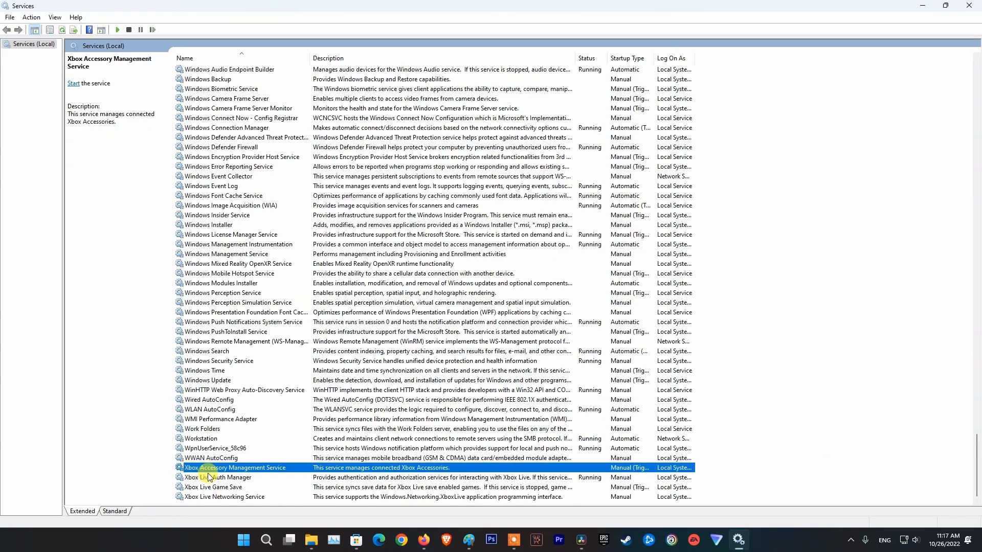
{"action": "double_click", "coordinate": [235, 467]}
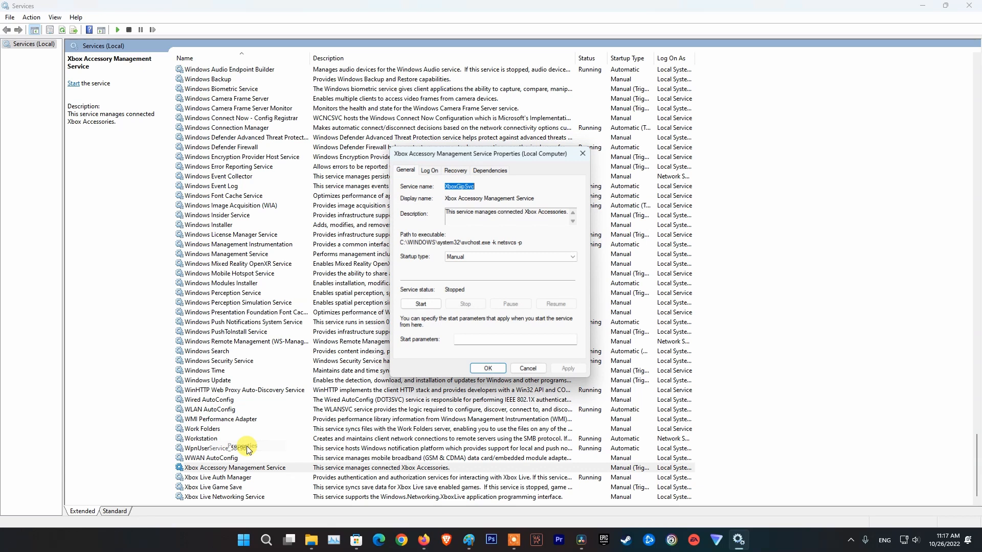
Step: Set Xbox Accessory Management Service to Automatic startup, then start and restart it
{"action": "left_click", "coordinate": [510, 257]}
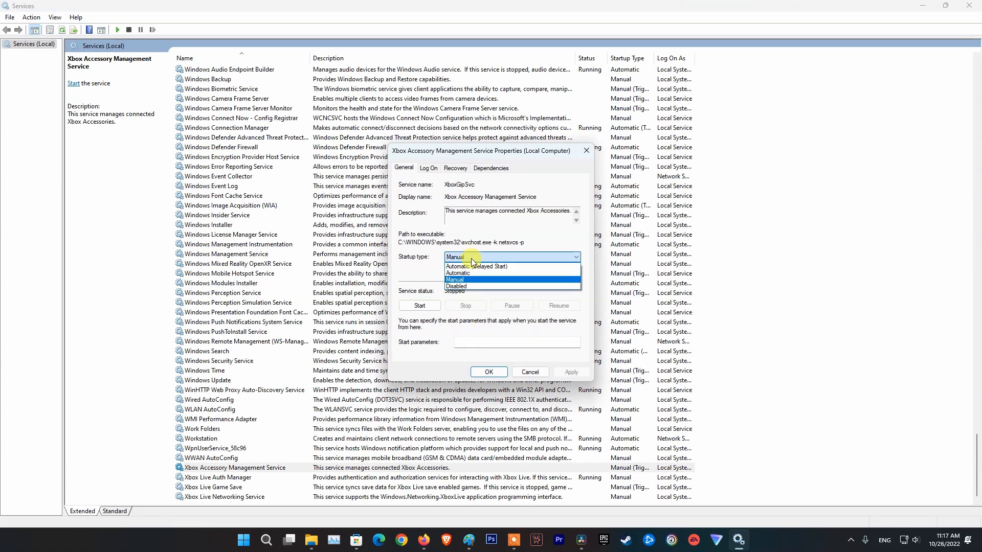
{"action": "left_click", "coordinate": [457, 273]}
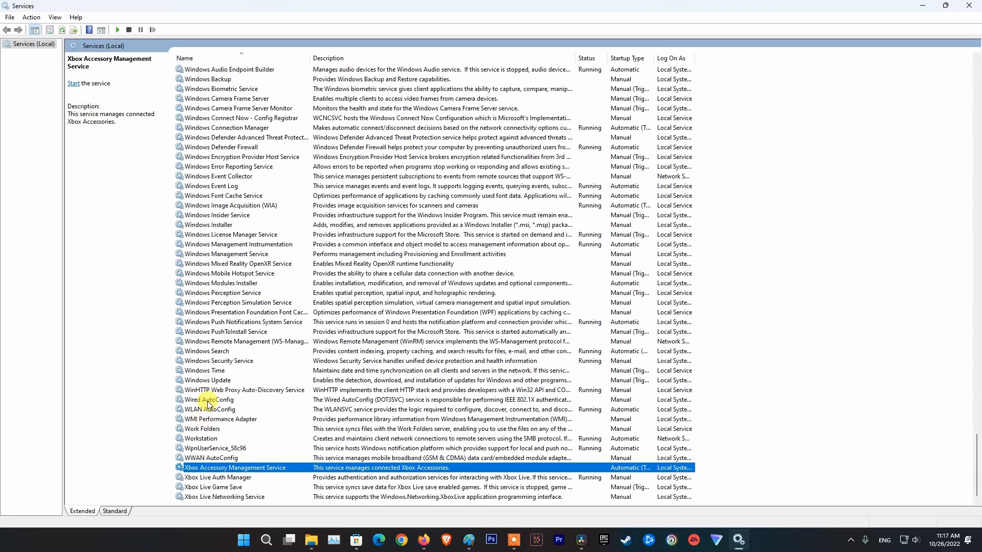
{"action": "left_click", "coordinate": [73, 83]}
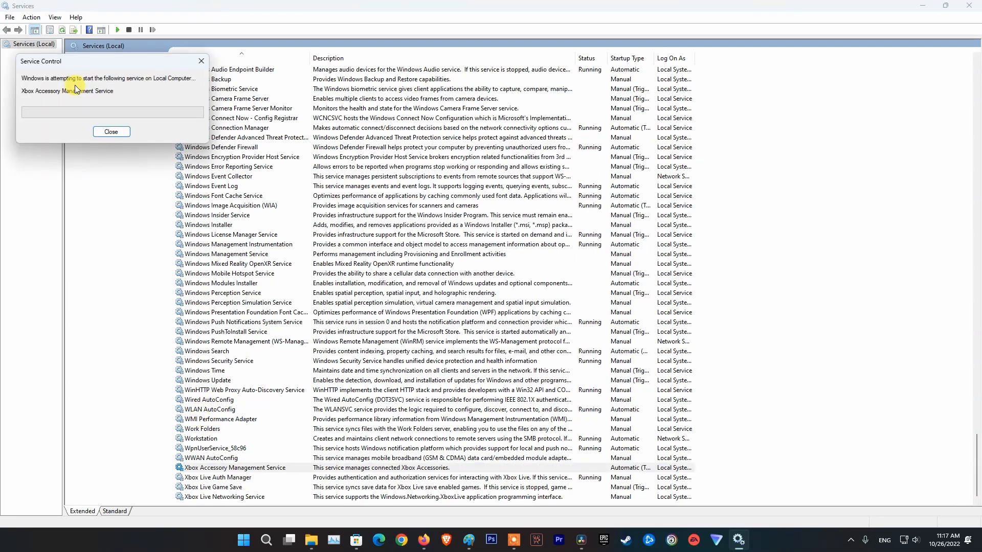
{"action": "left_click", "coordinate": [111, 131]}
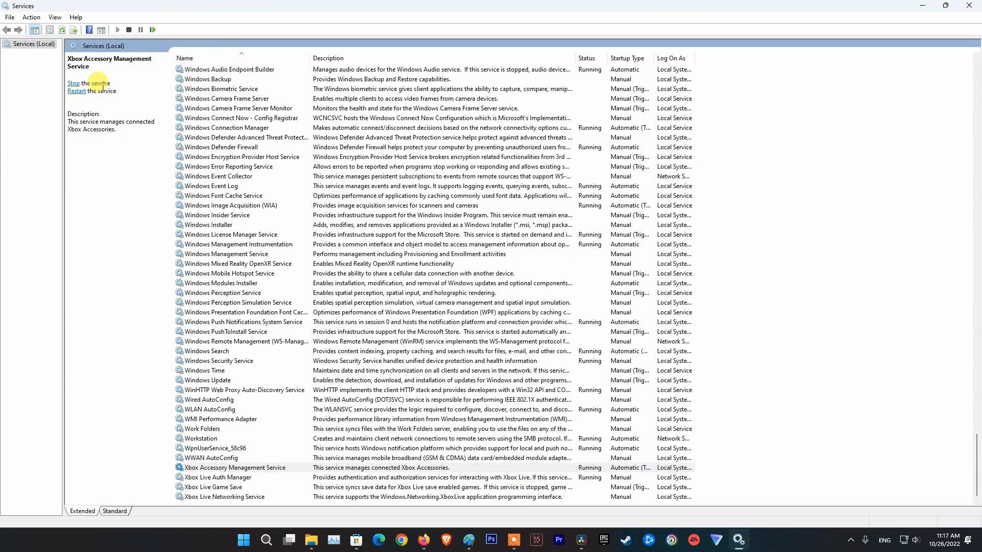
{"action": "left_click", "coordinate": [73, 83]}
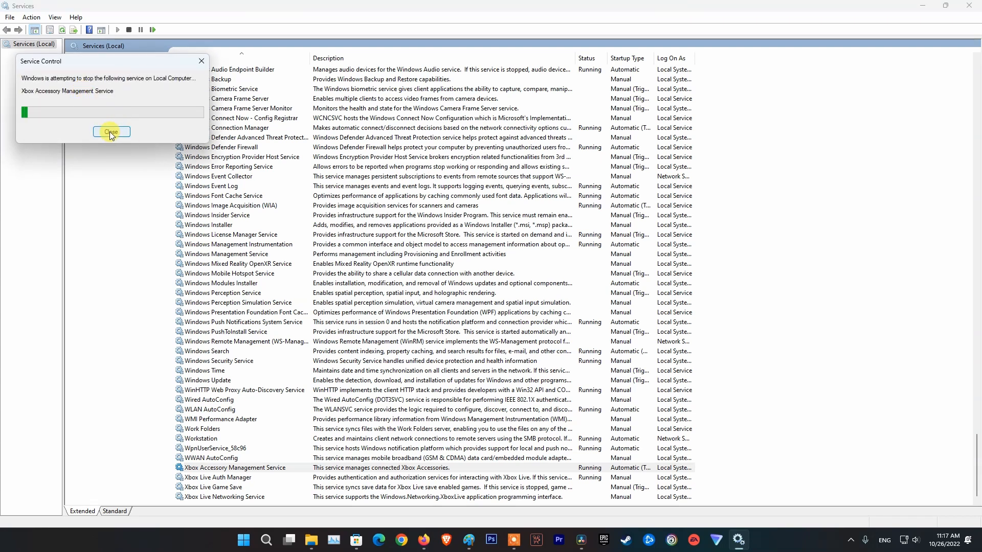
{"action": "left_click", "coordinate": [111, 132]}
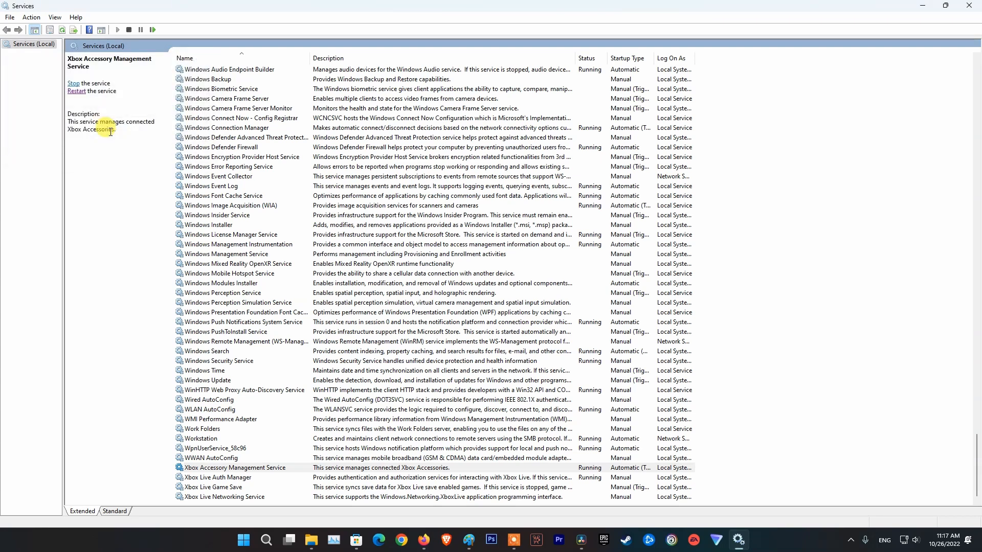
{"action": "left_click", "coordinate": [218, 477]}
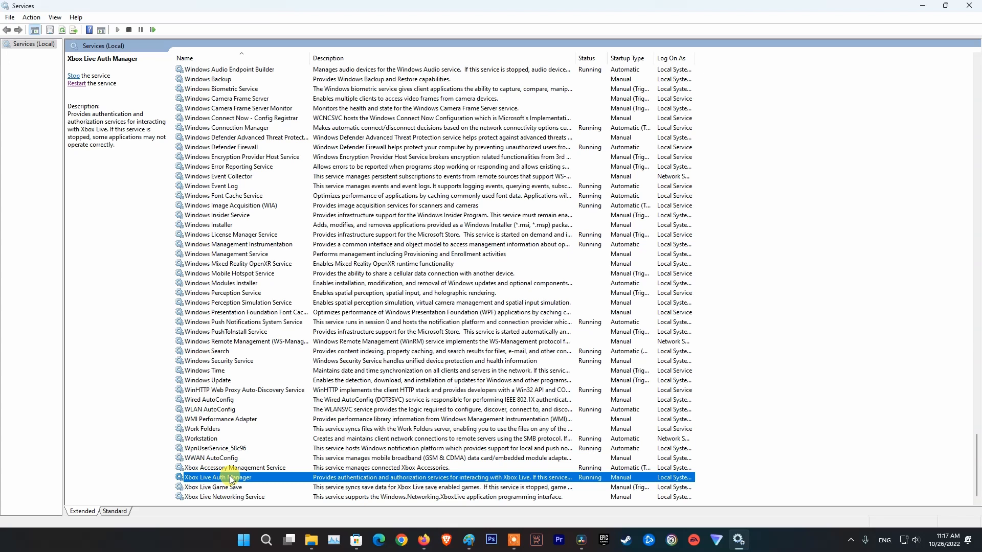
Step: Set Xbox Live Auth Manager to Automatic and restart it, then start Xbox Live Game Save
{"action": "double_click", "coordinate": [218, 477]}
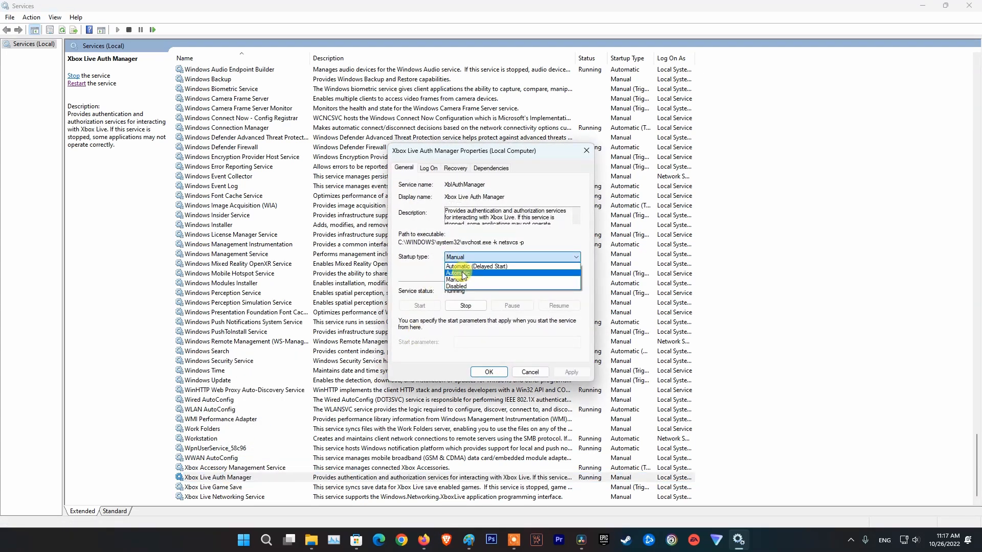
{"action": "left_click", "coordinate": [489, 372]}
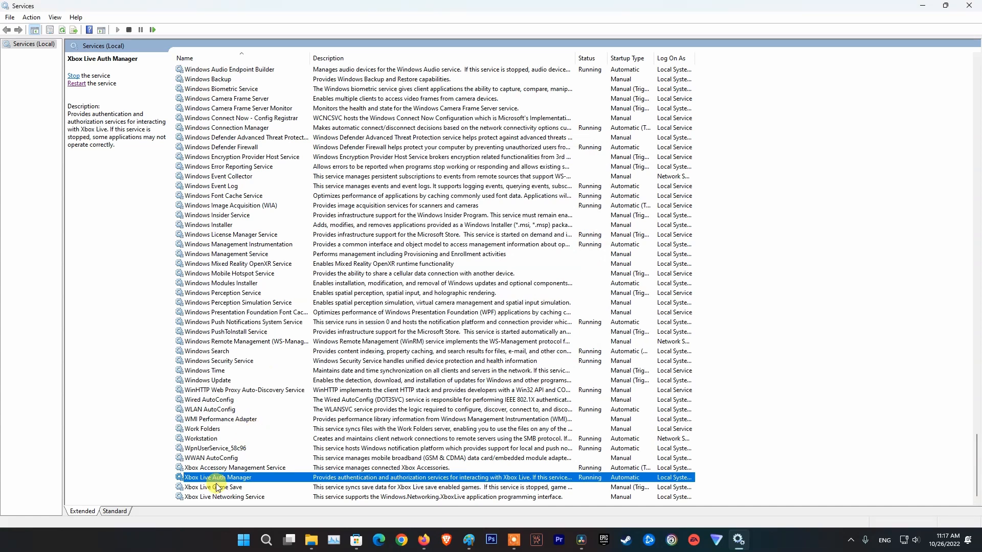
{"action": "left_click", "coordinate": [73, 75]}
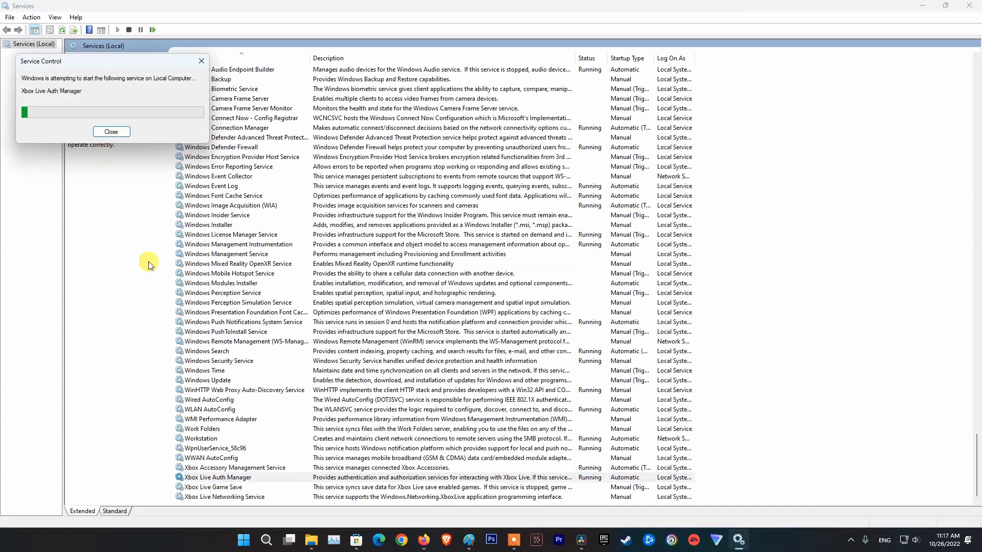
{"action": "left_click", "coordinate": [214, 487]}
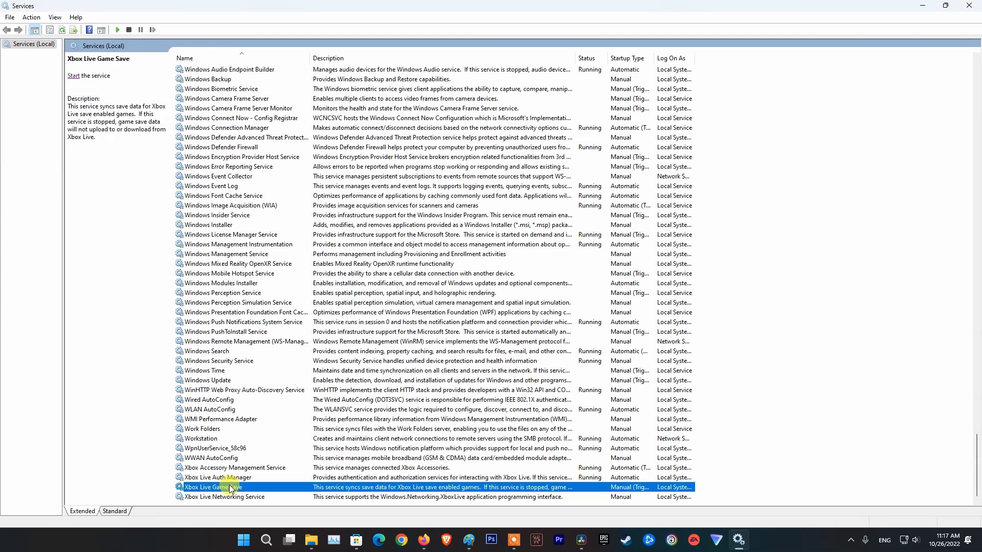
{"action": "double_click", "coordinate": [209, 487]}
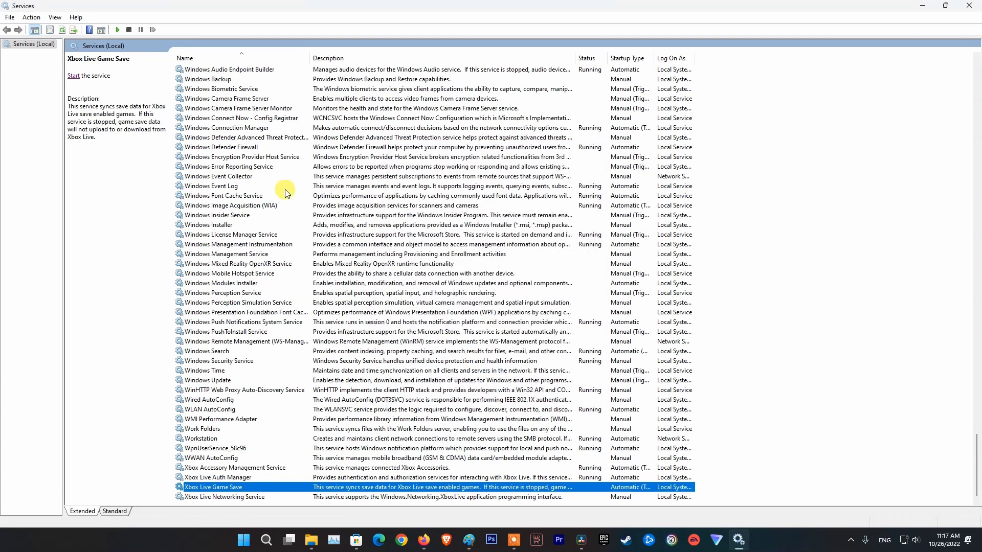
{"action": "left_click", "coordinate": [73, 75]}
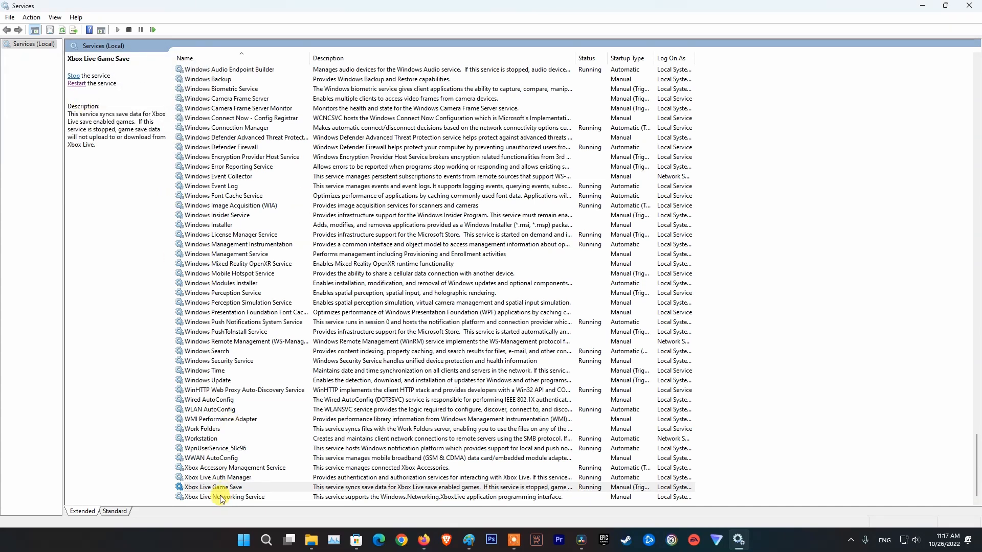
Step: Set Xbox Live Networking Service to Automatic startup, then start and restart it
{"action": "double_click", "coordinate": [225, 497]}
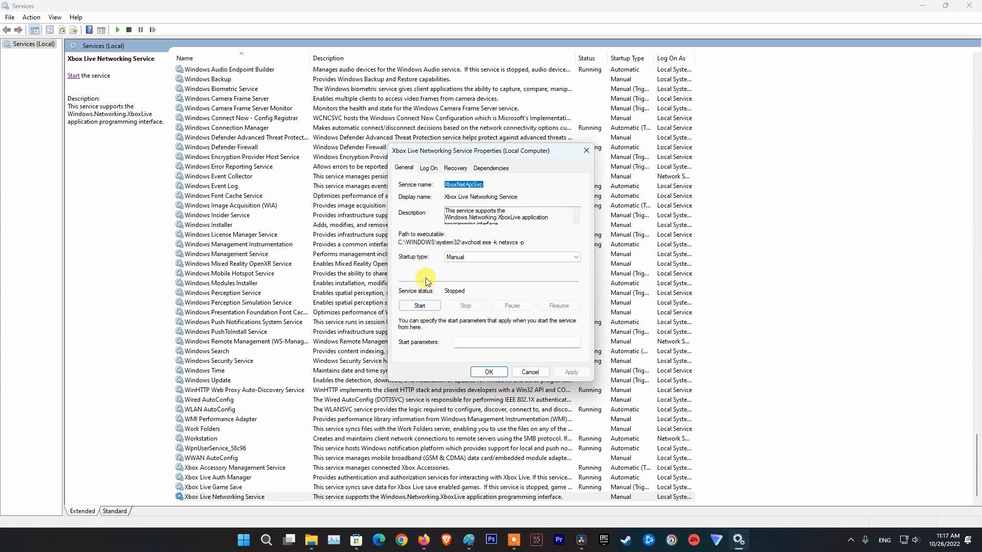
{"action": "left_click", "coordinate": [511, 257]}
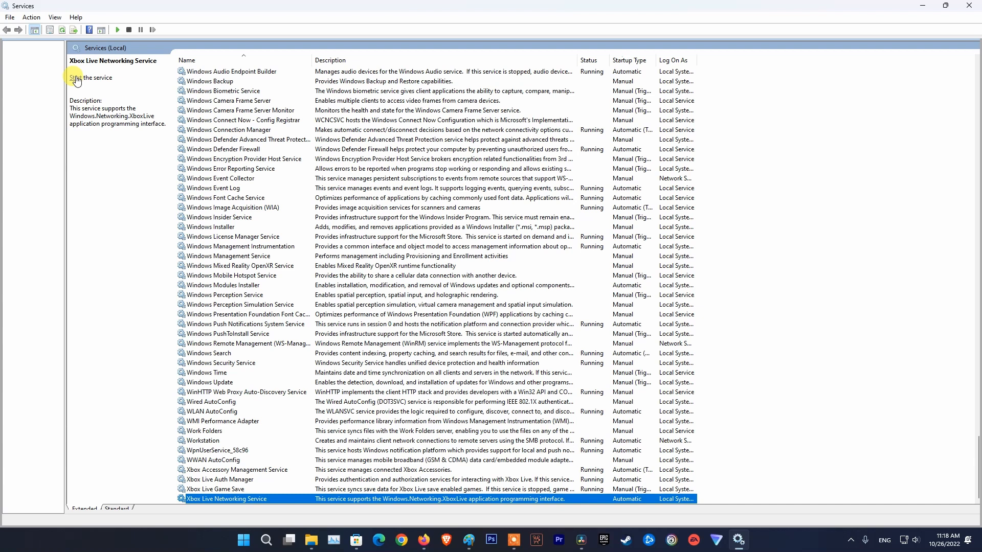
{"action": "left_click", "coordinate": [87, 78]}
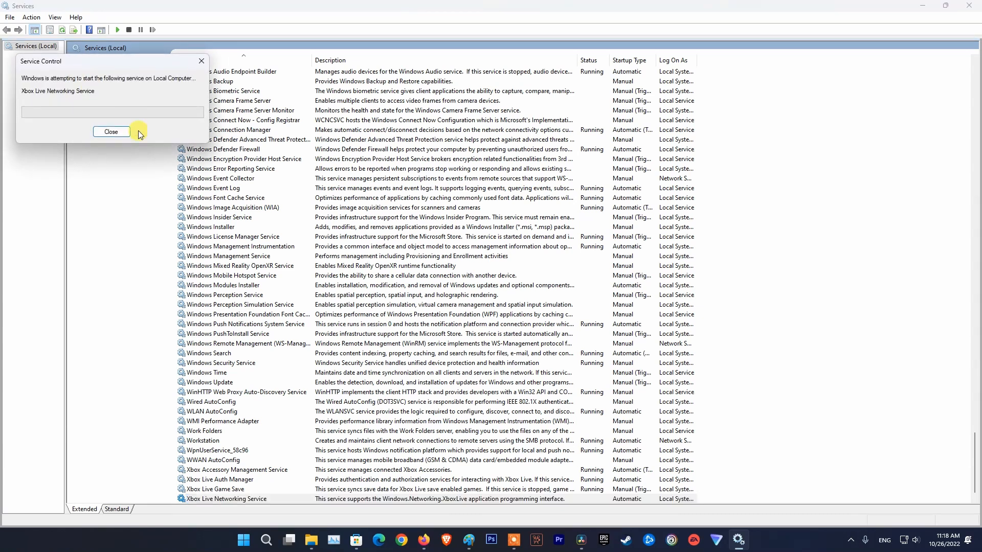
{"action": "left_click", "coordinate": [111, 131]}
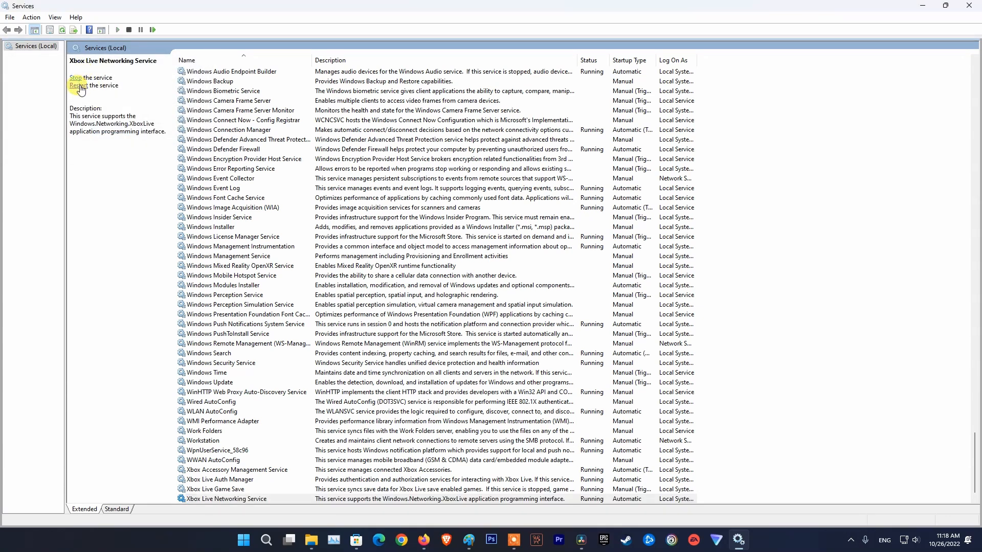
{"action": "left_click", "coordinate": [75, 78]}
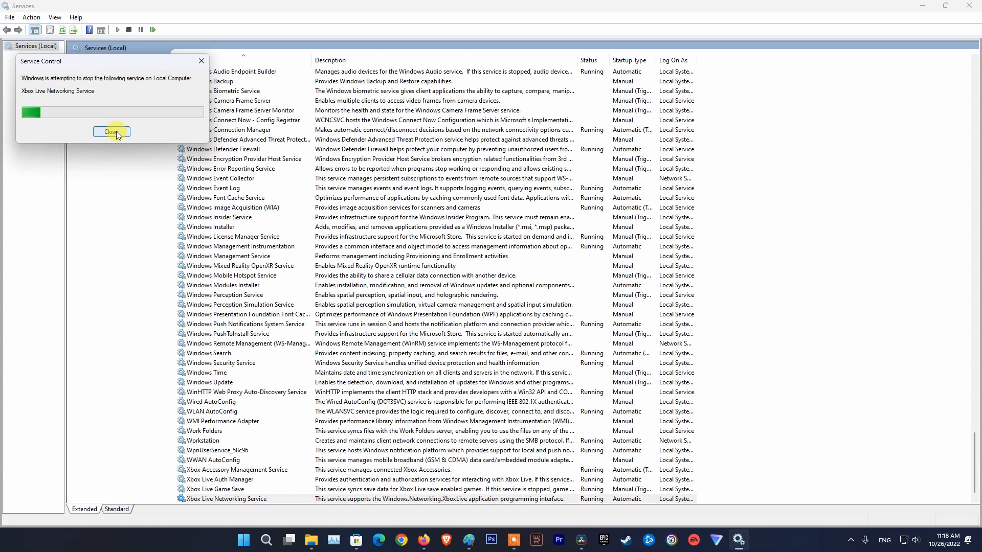
{"action": "left_click", "coordinate": [112, 132]}
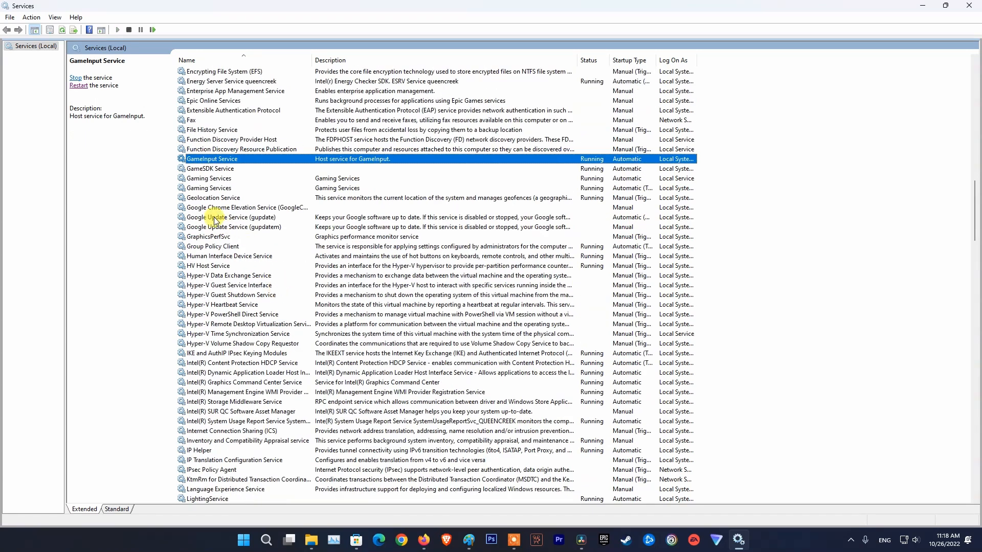
Step: Open Gaming Services properties, restart the service, and dismiss the start progress window
{"action": "left_click", "coordinate": [210, 188]}
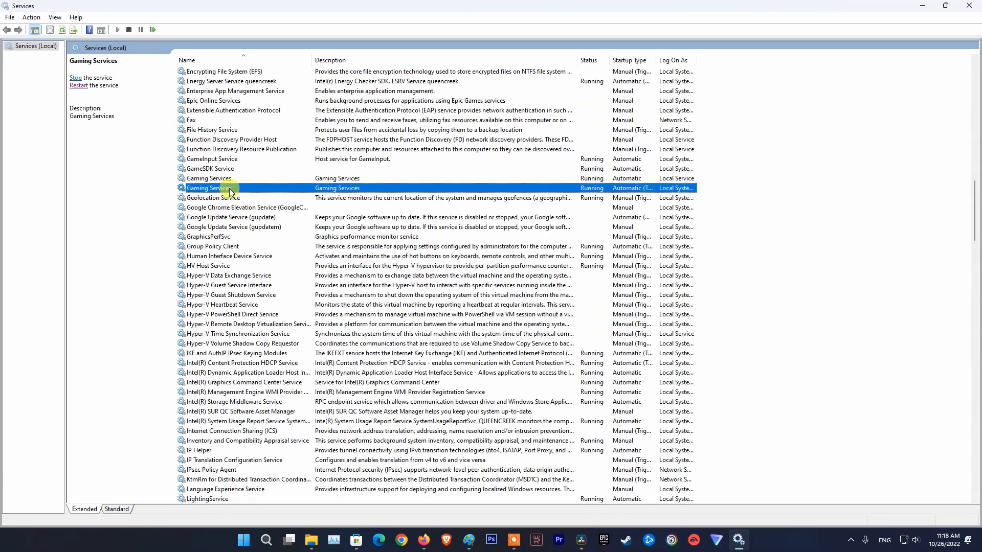
{"action": "double_click", "coordinate": [209, 188]}
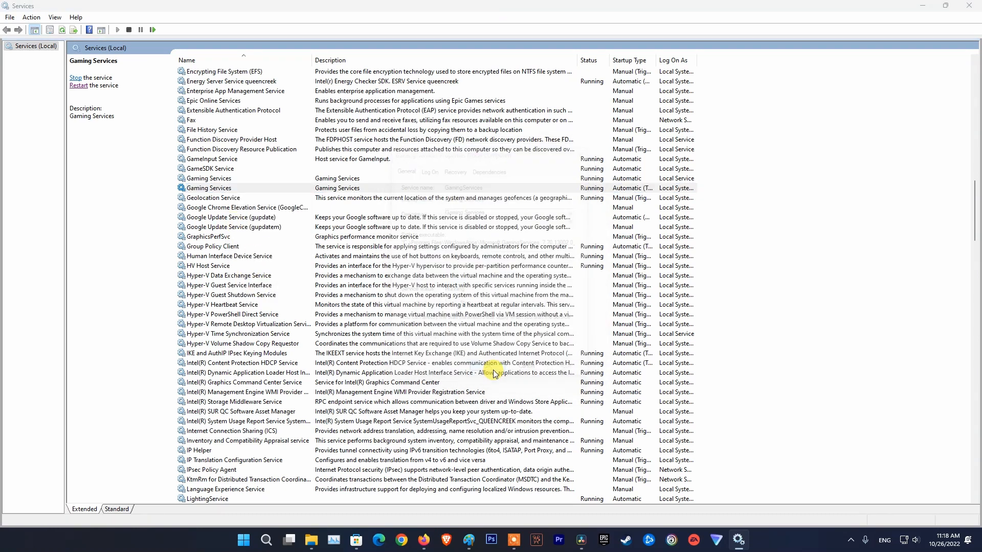
{"action": "left_click", "coordinate": [75, 77]}
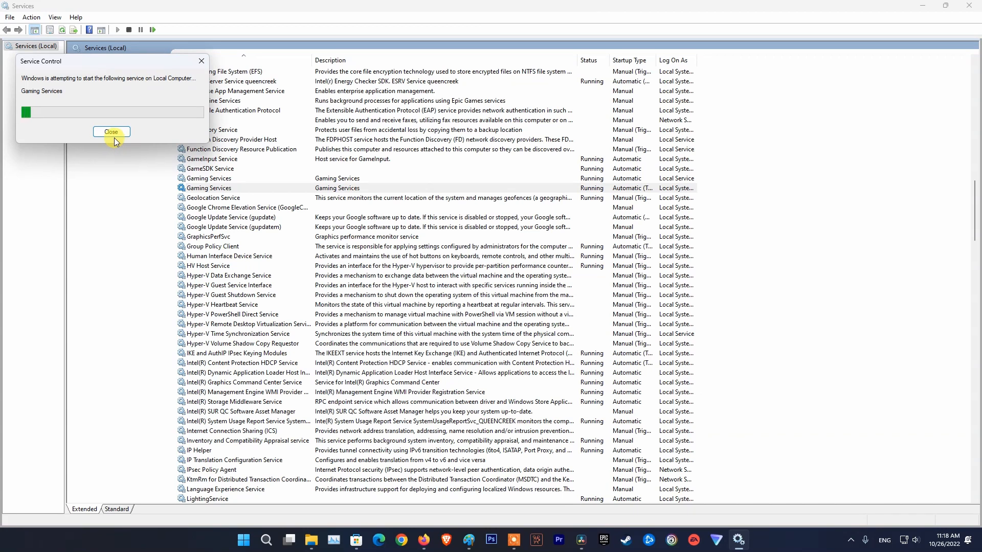
{"action": "left_click", "coordinate": [111, 131]}
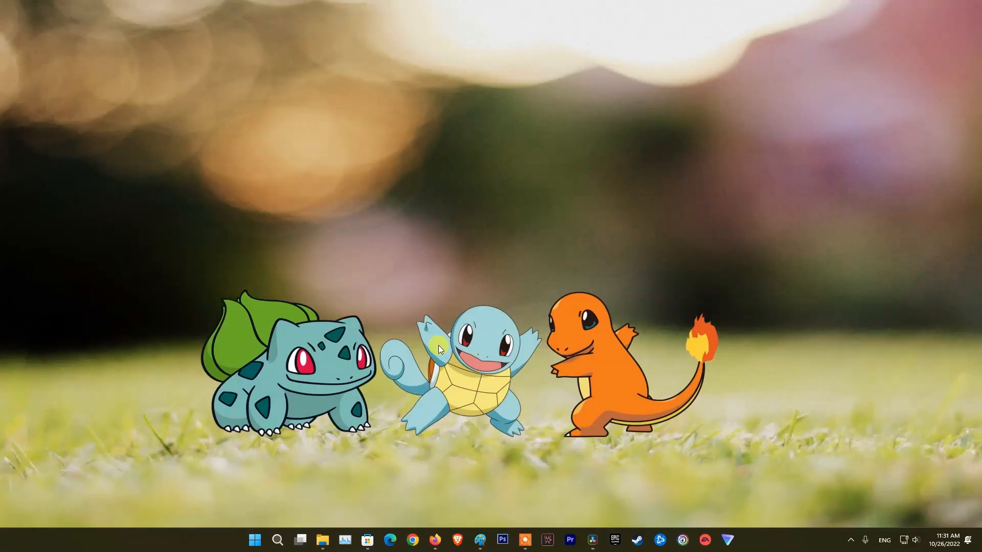
Step: Browse Settings > Apps > Installed apps to Minecraft Launcher and open its options menu
{"action": "left_click", "coordinate": [255, 540]}
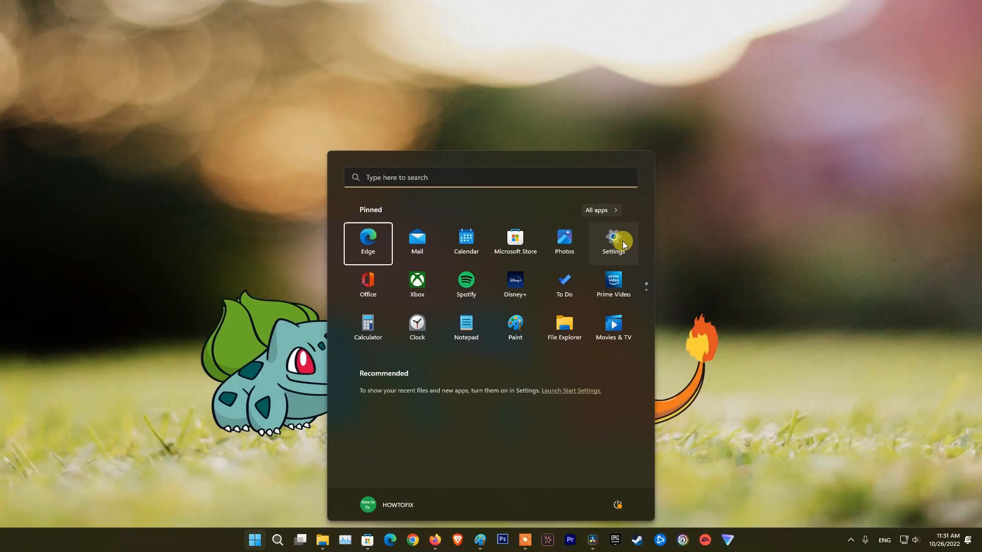
{"action": "left_click", "coordinate": [613, 239]}
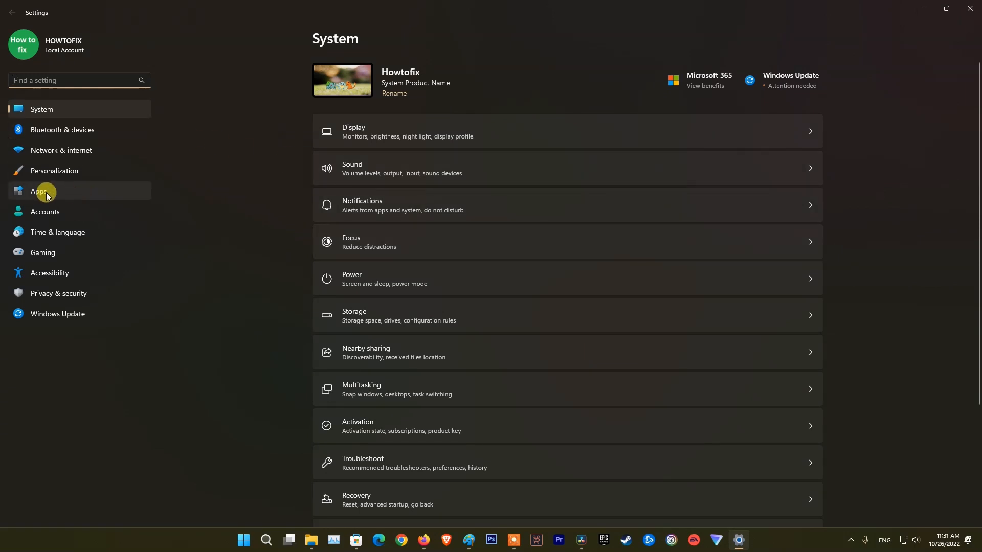
{"action": "left_click", "coordinate": [45, 192]}
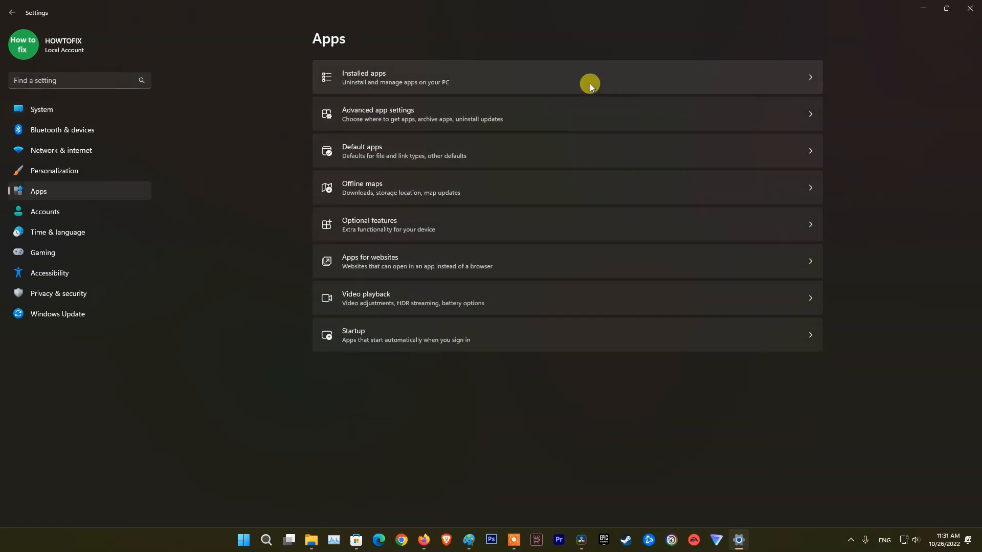
{"action": "left_click", "coordinate": [590, 82]}
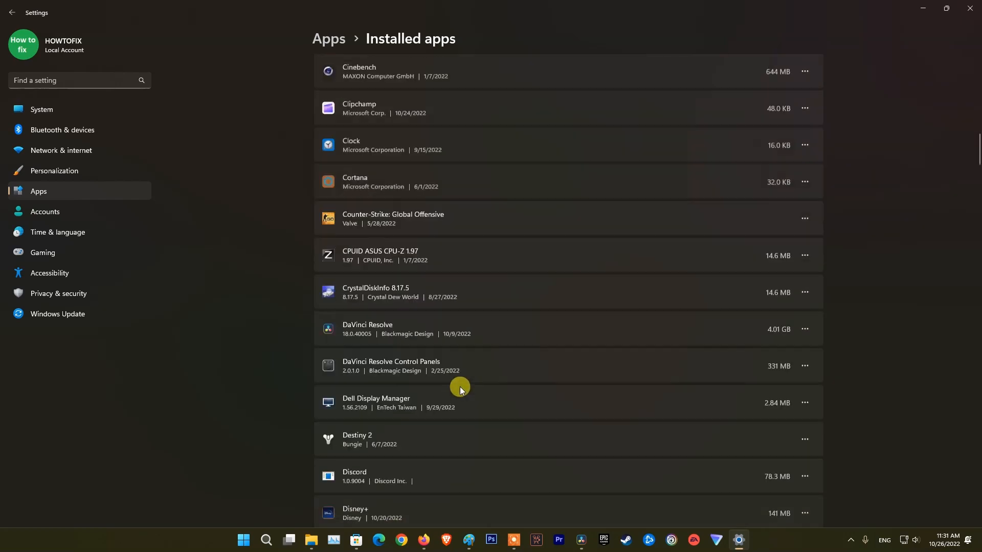
{"action": "scroll", "scroll_direction": "down", "scroll_amount": 3}
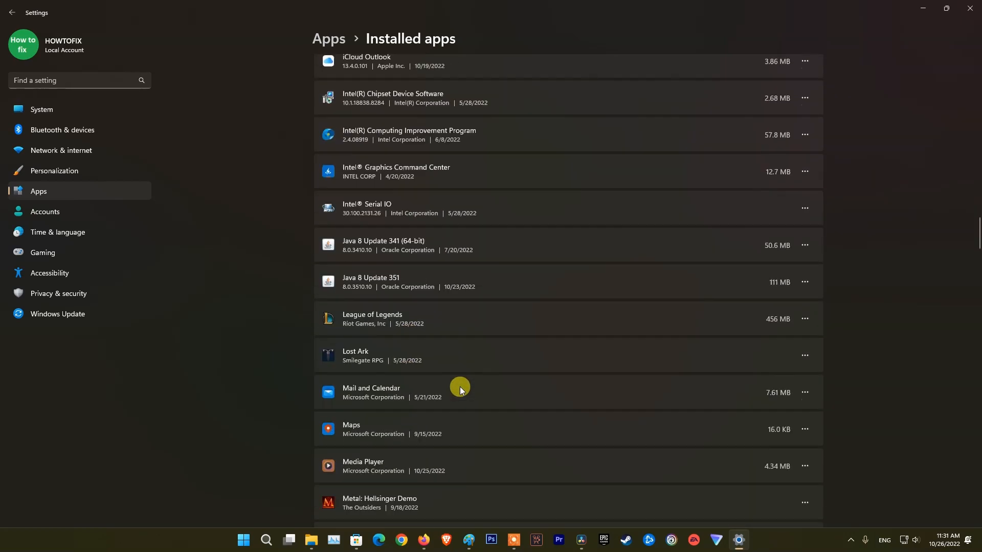
{"action": "scroll", "scroll_direction": "down", "scroll_amount": 3}
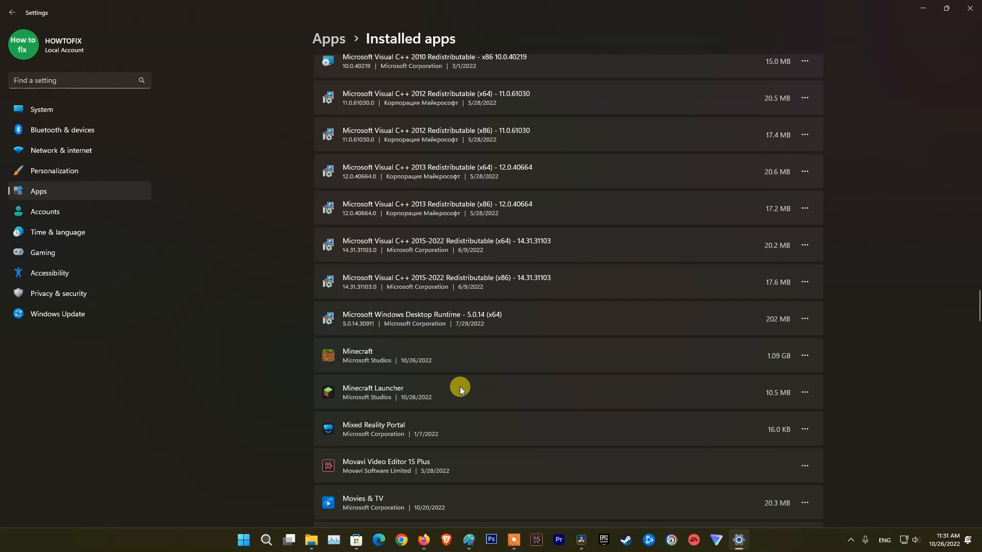
{"action": "left_click", "coordinate": [805, 393]}
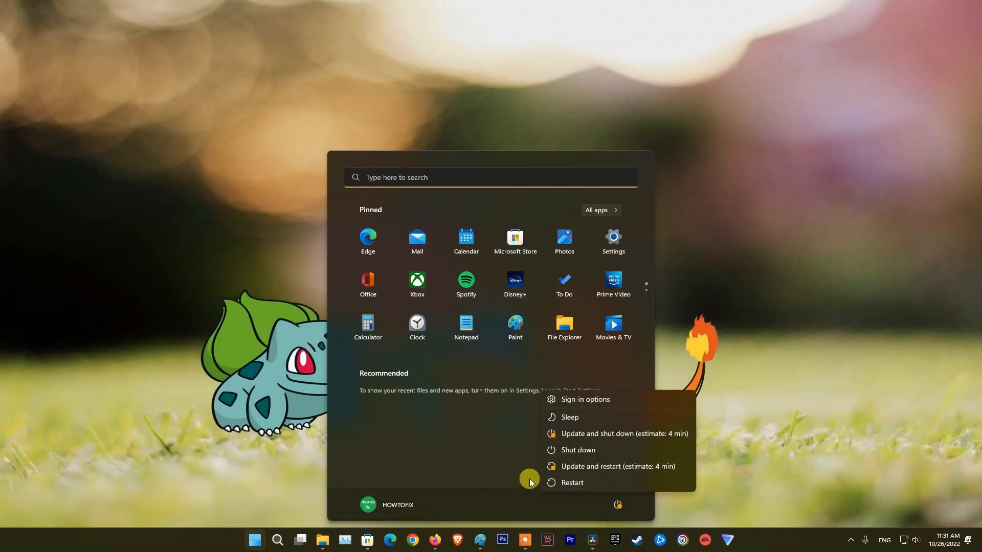
{"action": "mouse_move", "coordinate": [565, 483]}
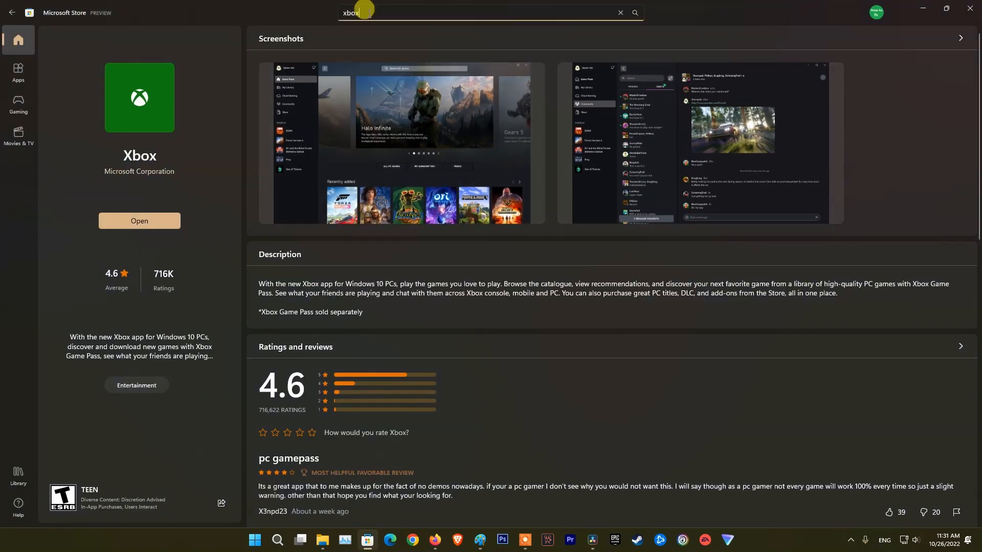
Step: Search the Microsoft Store for 'mine' to find the Minecraft Launcher
{"action": "type", "text": "minecraft l"}
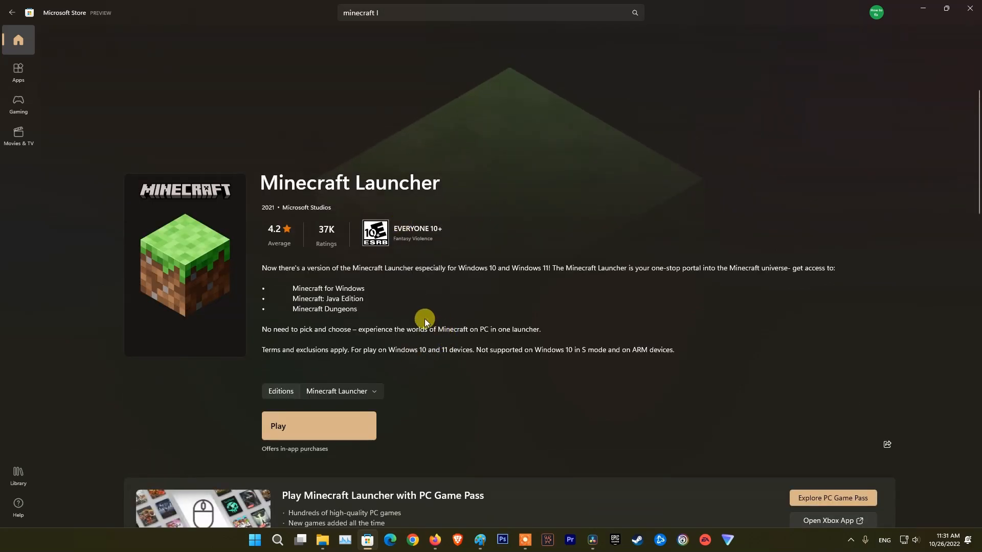
{"action": "mouse_move", "coordinate": [651, 405]}
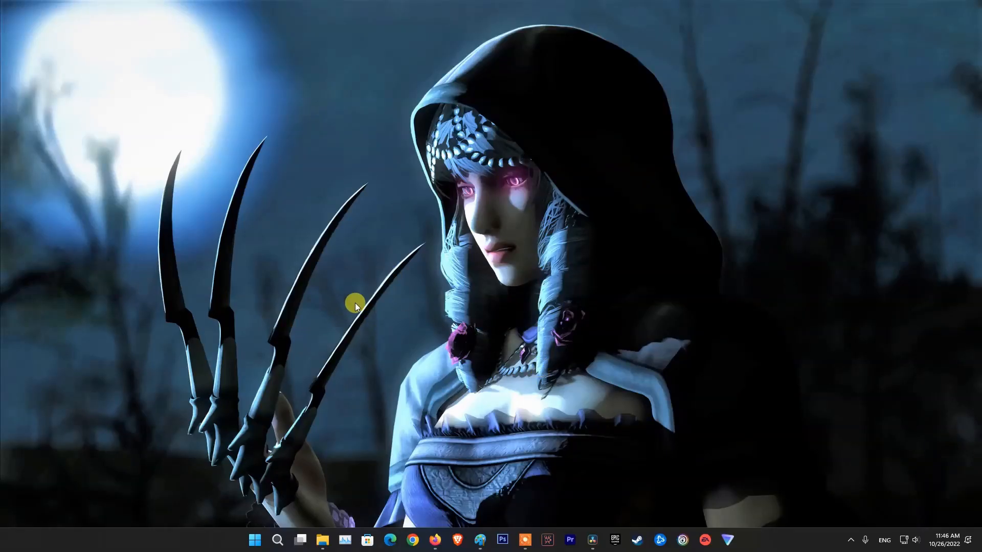
{"action": "mouse_move", "coordinate": [356, 303]}
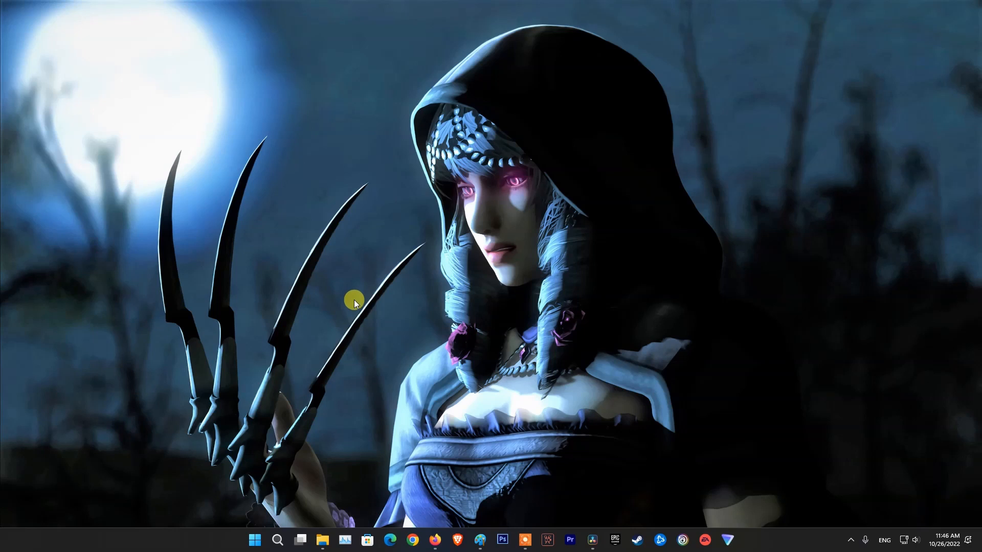
{"action": "mouse_move", "coordinate": [321, 412]}
{"action": "type", "text": "power"}
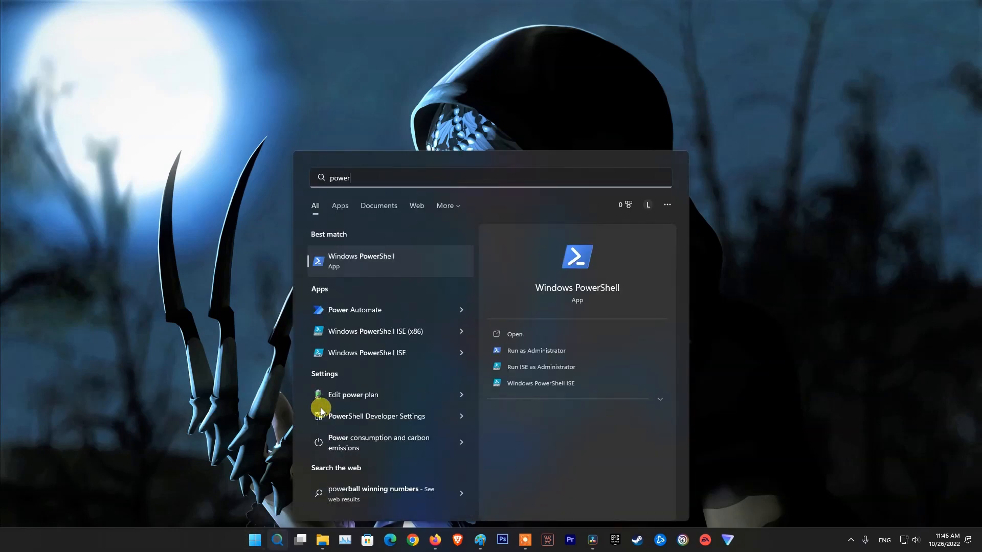
{"action": "mouse_move", "coordinate": [375, 263]}
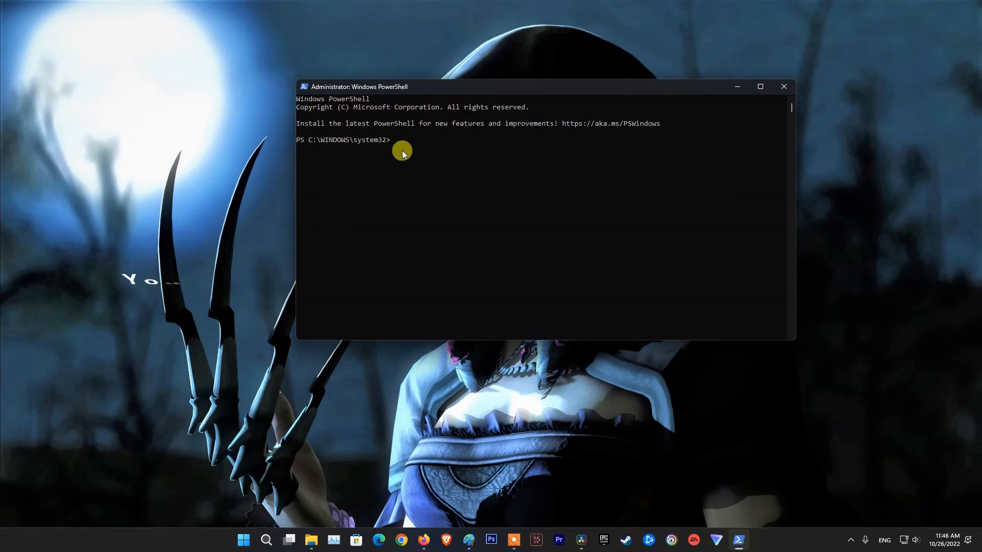
Step: Run 'Get-AppxPackage *windowsstore* | Remove-AppxPackage' in an administrator PowerShell
{"action": "type", "text": "Get-AppxPackage *windowsstore* | Remove-AppxPackage"}
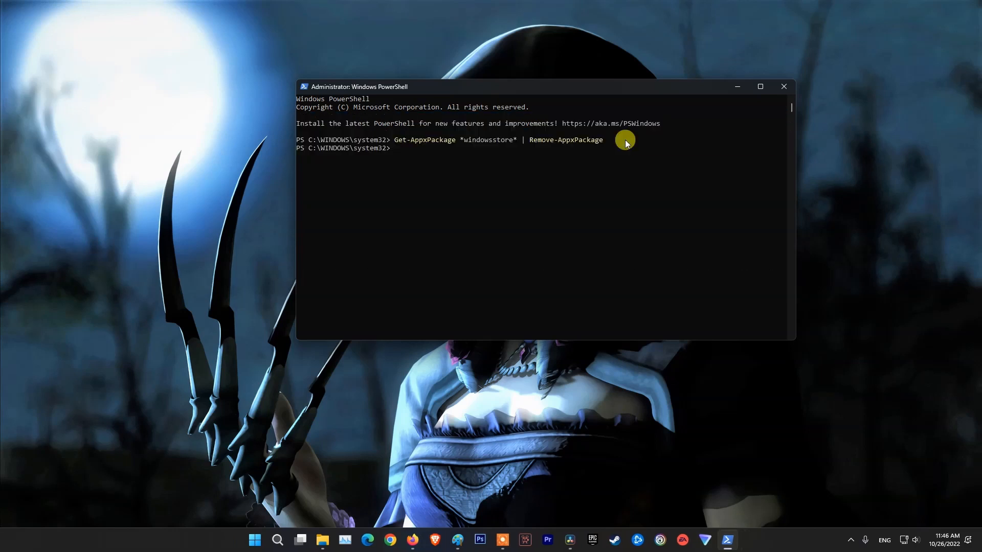
{"action": "mouse_move", "coordinate": [444, 169]}
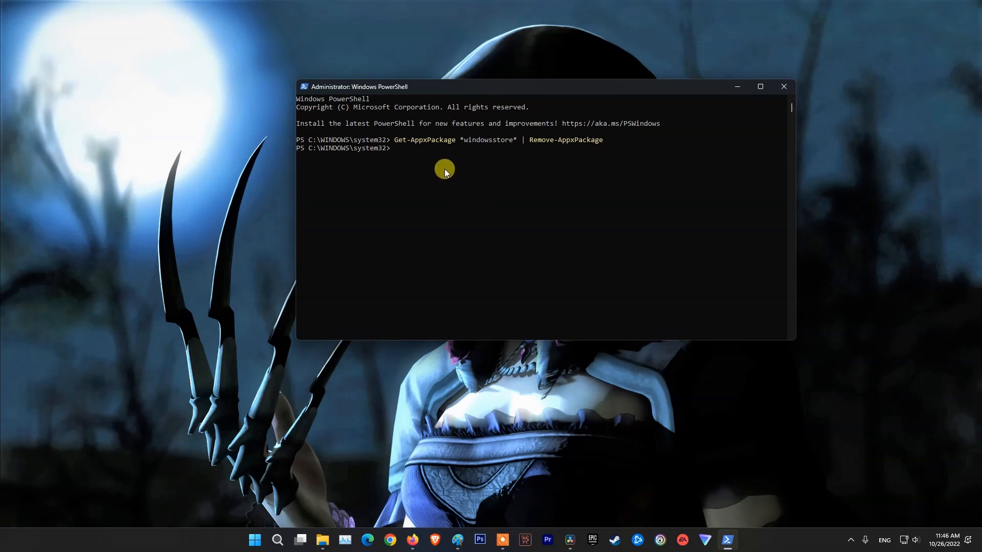
{"action": "mouse_move", "coordinate": [784, 86]}
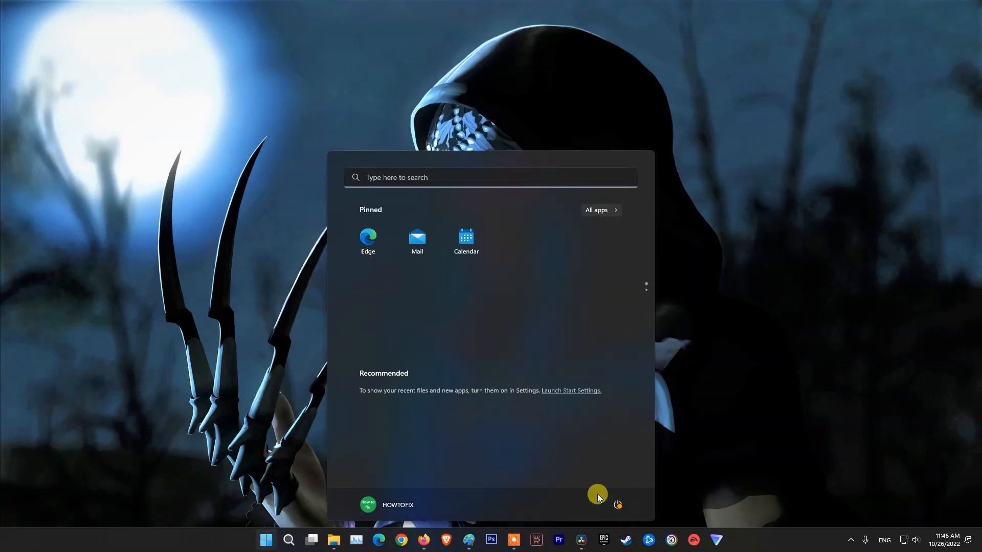
Step: Restart the PC, search 'powe' for PowerShell, and close the console after re-registering
{"action": "left_click", "coordinate": [617, 505]}
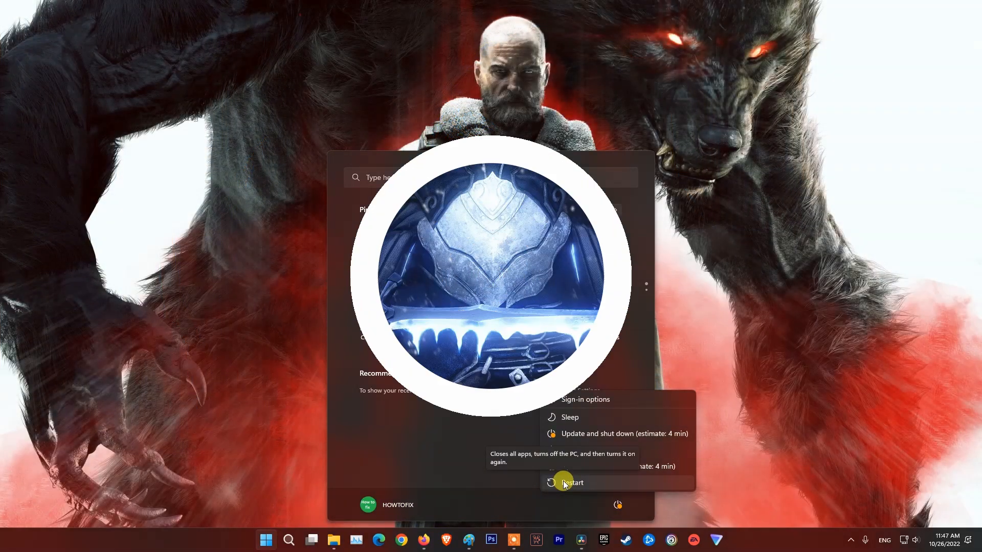
{"action": "type", "text": "powe"}
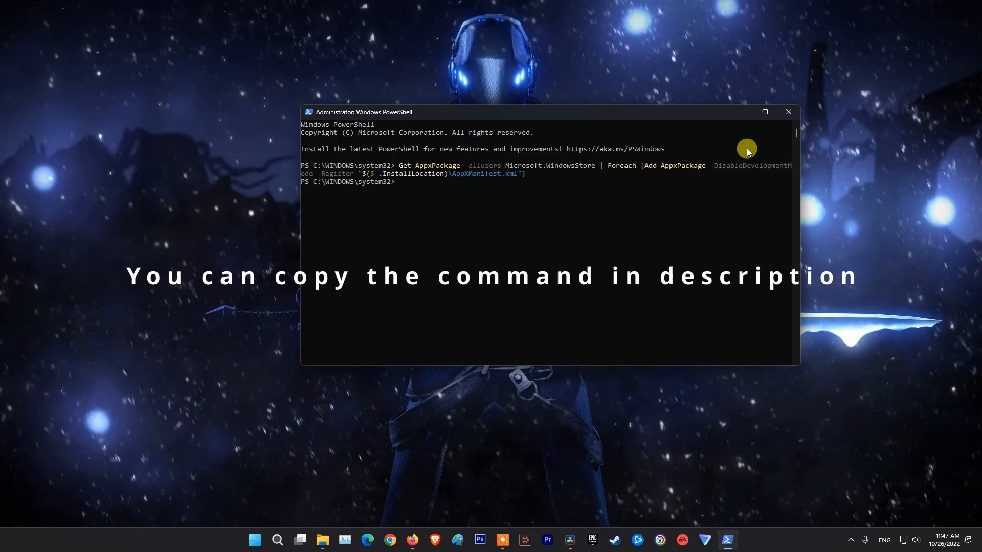
{"action": "mouse_move", "coordinate": [788, 112]}
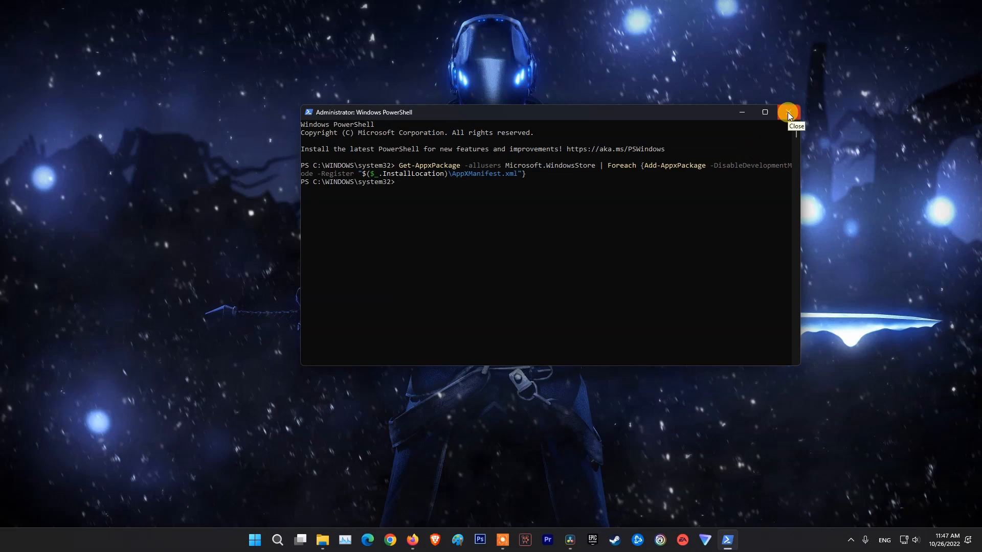
{"action": "left_click", "coordinate": [786, 112]}
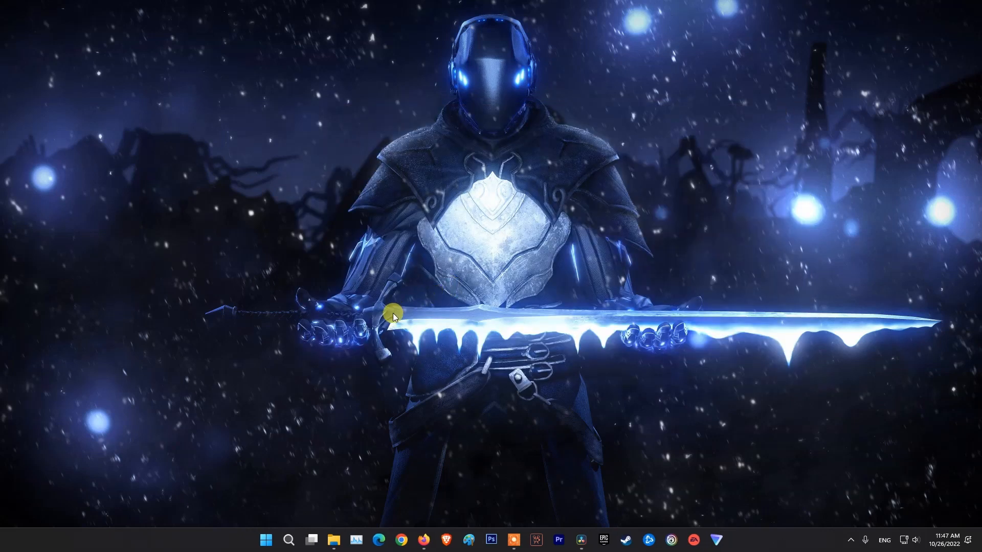